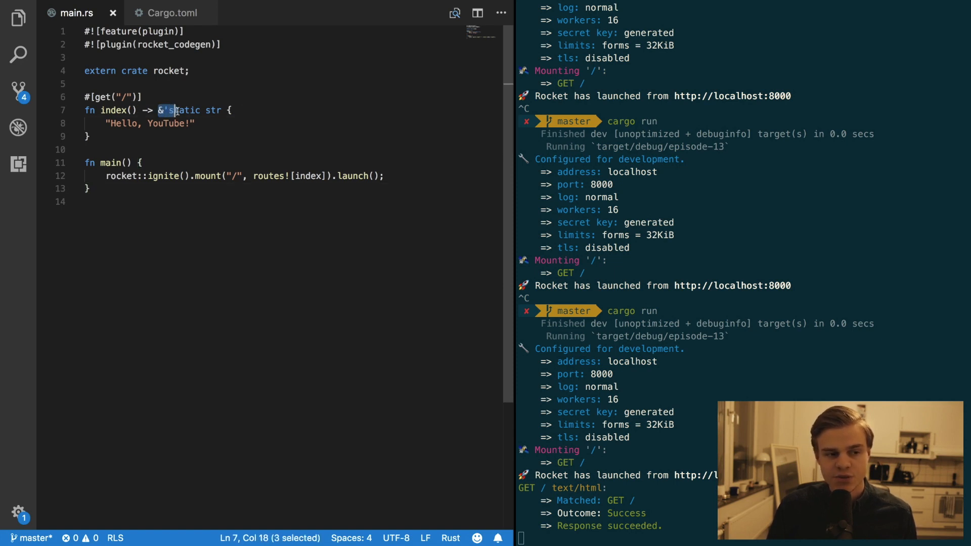
- Change the index route's return type to File and add use std::fs::File
left_click_drag(166, 110, 223, 110)
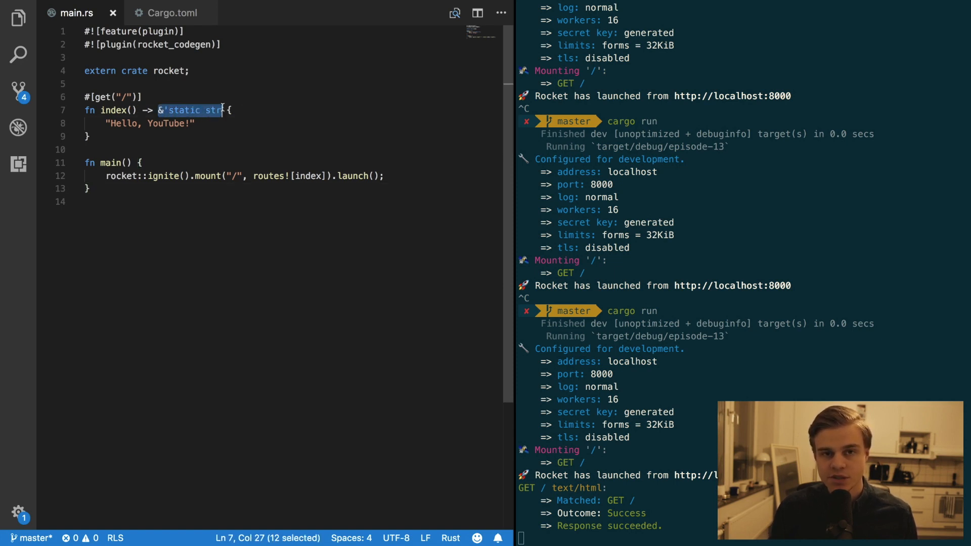
type("File")
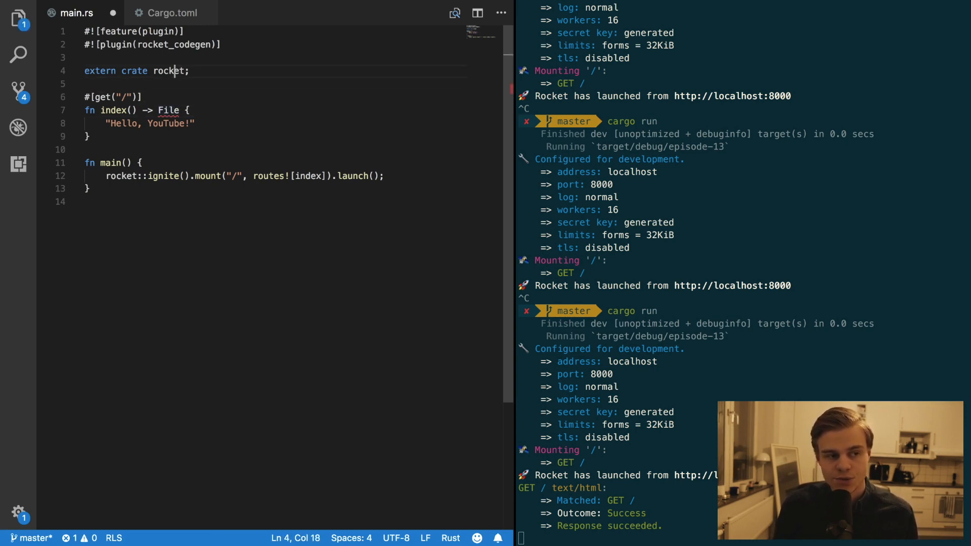
type("use")
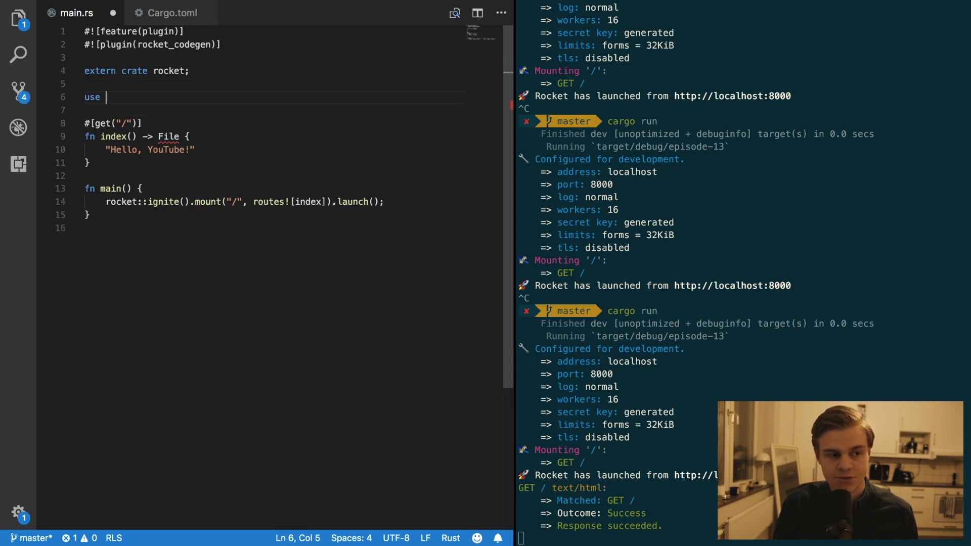
type("std::f")
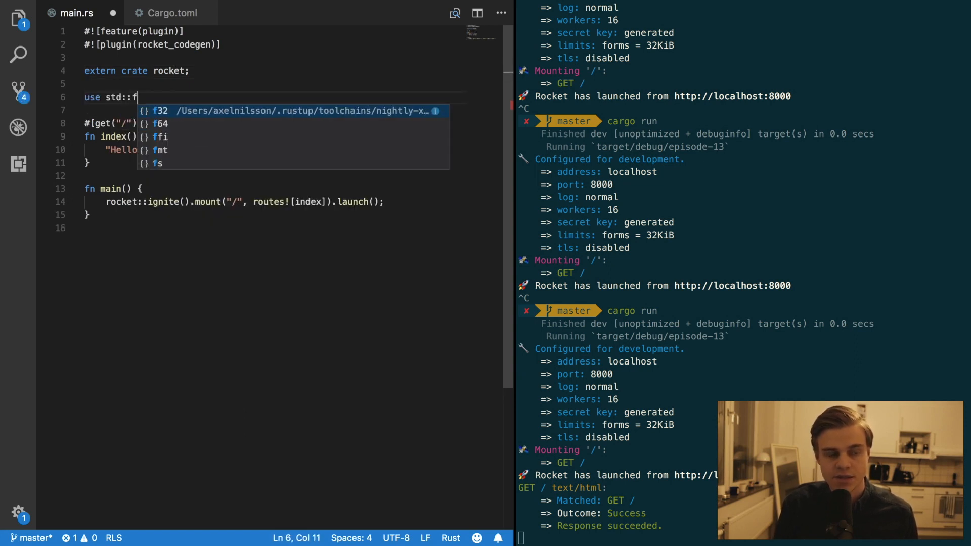
type("s::File;")
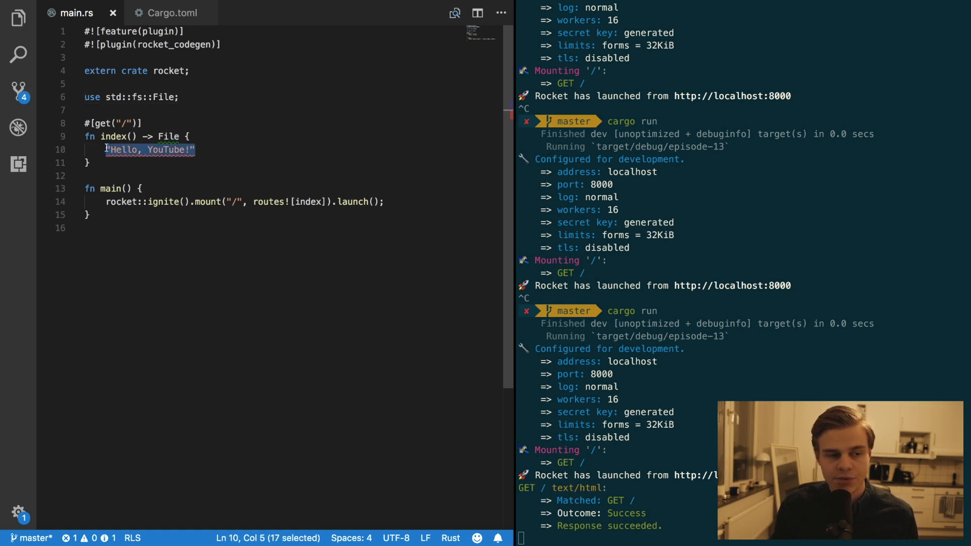
- Make the body File::open("src/index.html").expect("File not found")
type("File::")
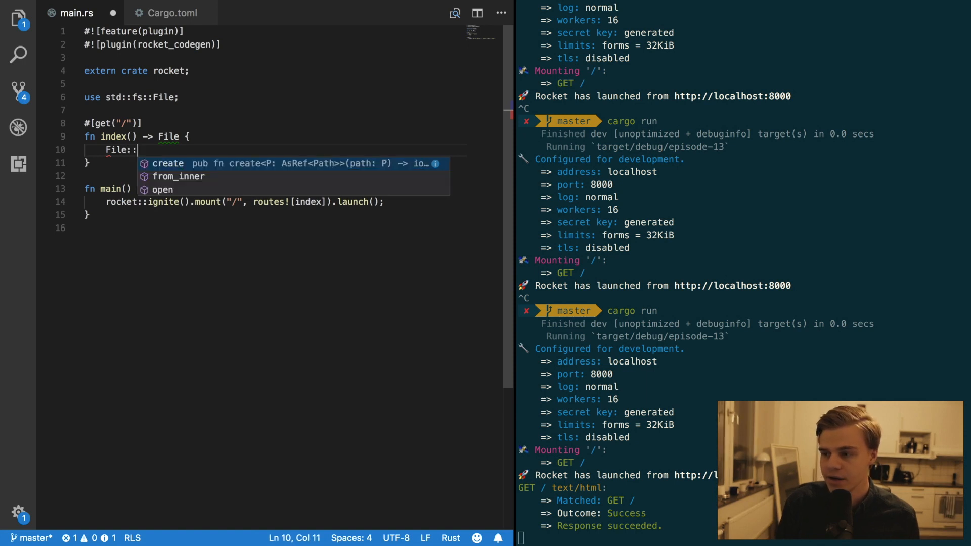
type("open(\"\")")
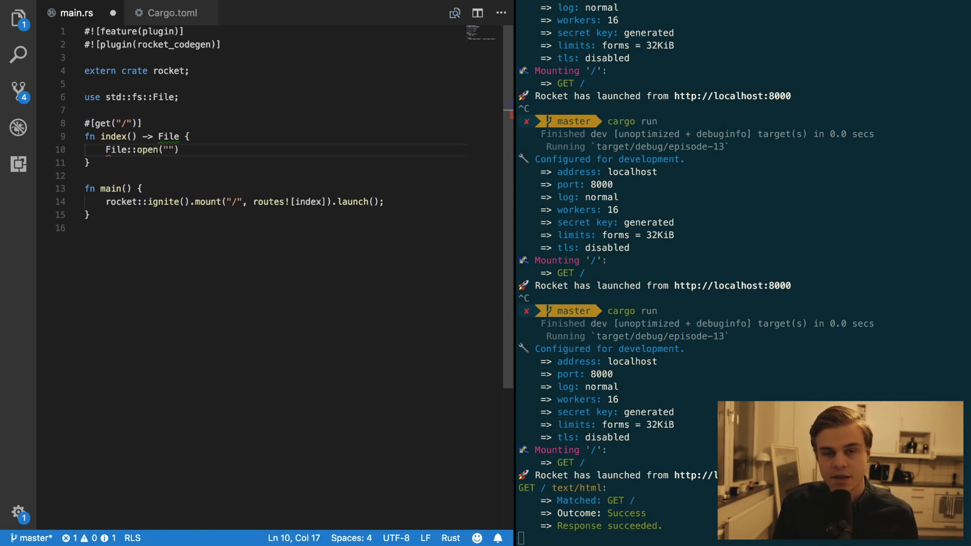
type("src/")
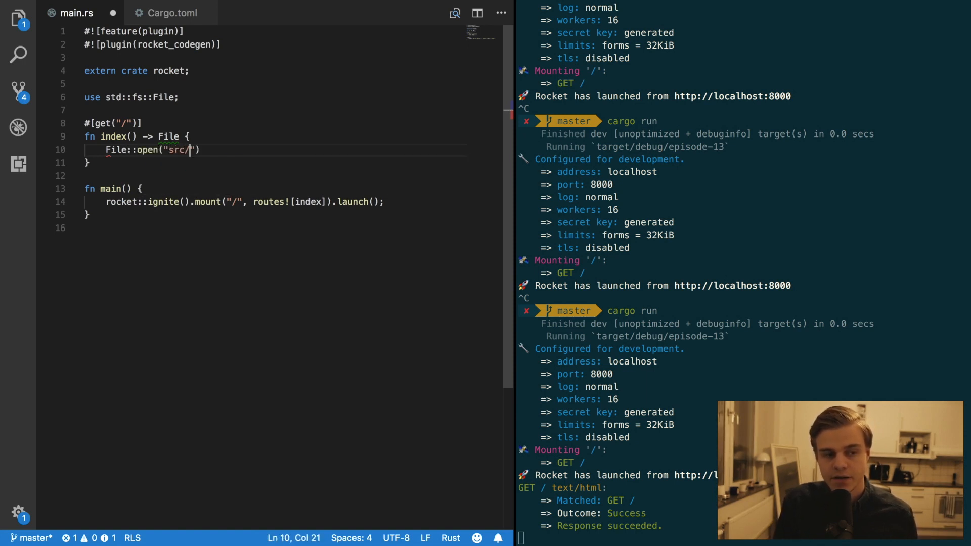
type("index.html")
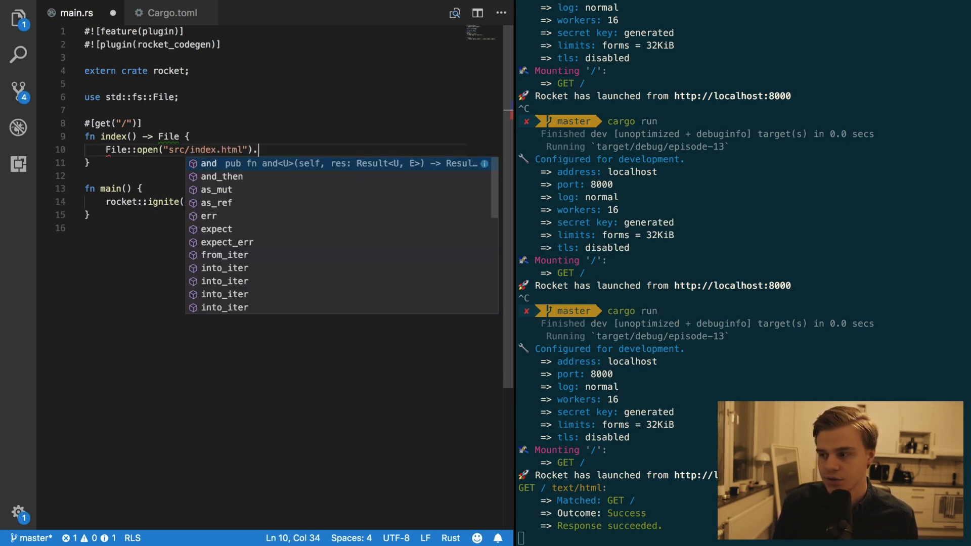
type("expect8\"")
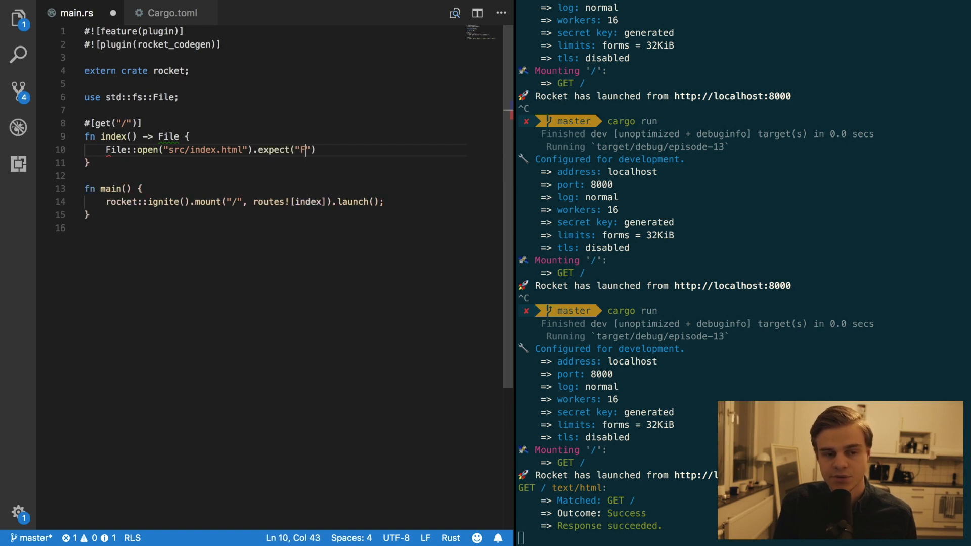
type("ile not fou")
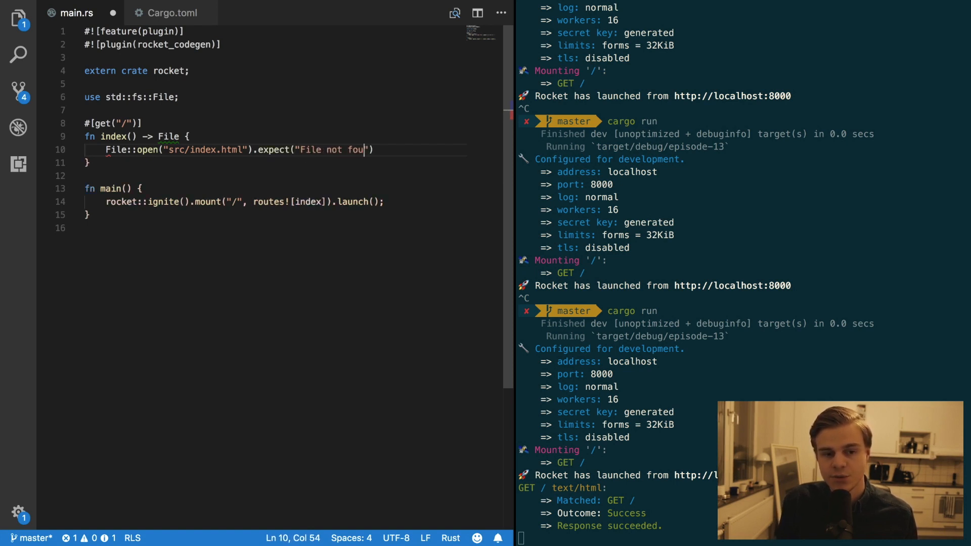
type("nd")
left_click(745, 538)
type("cargo run")
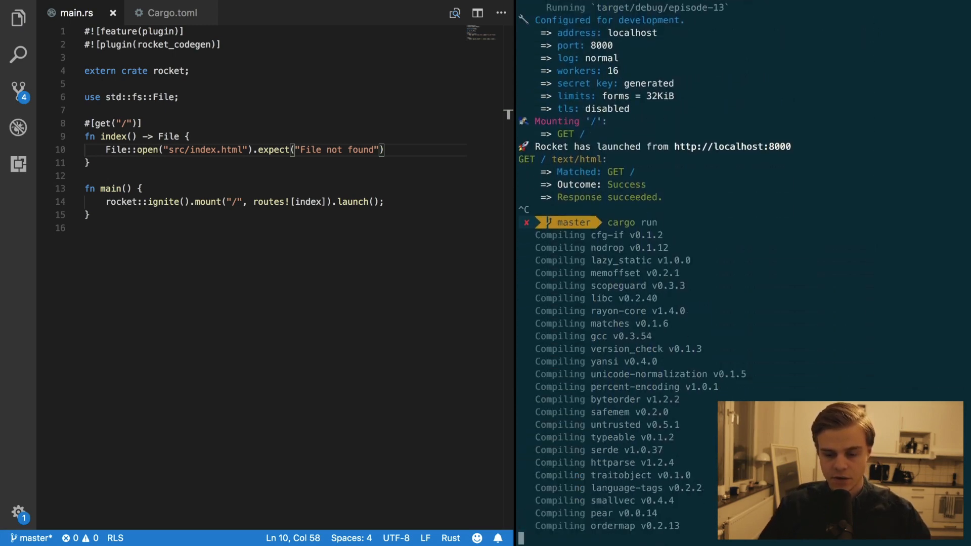
- Scroll the terminal output to see the 'No such file or directory' panic on GET /
scroll("down", 3)
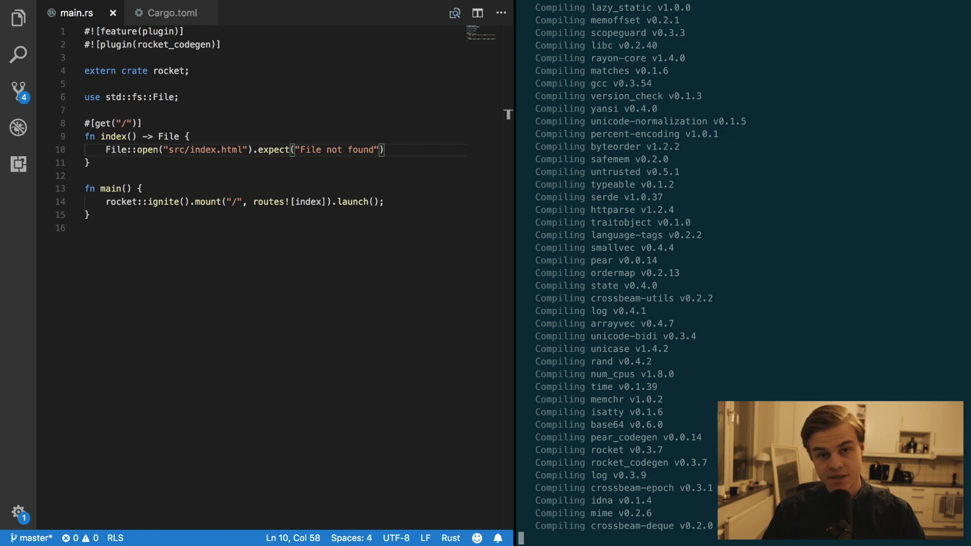
scroll("down", 3)
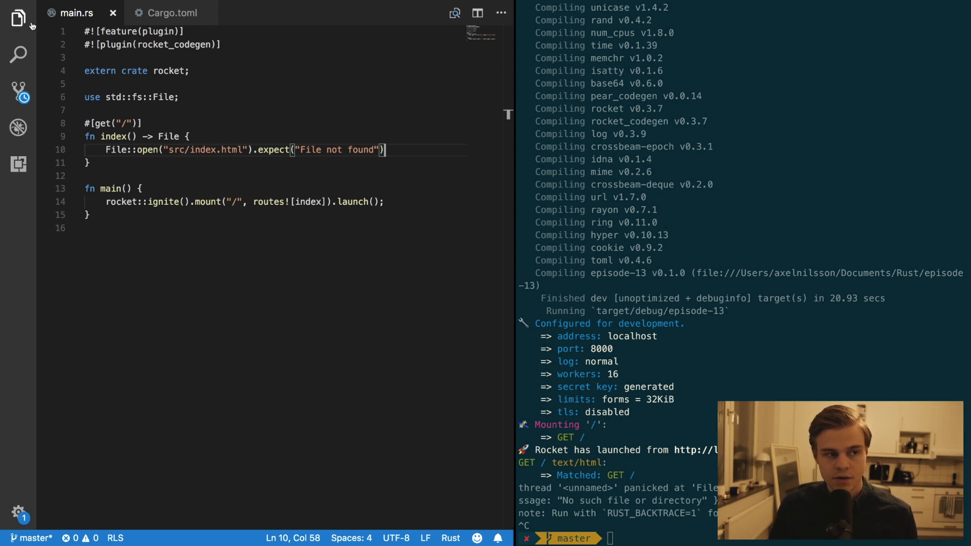
- Create index.html in the src folder and restart the server with cargo run
left_click(18, 17)
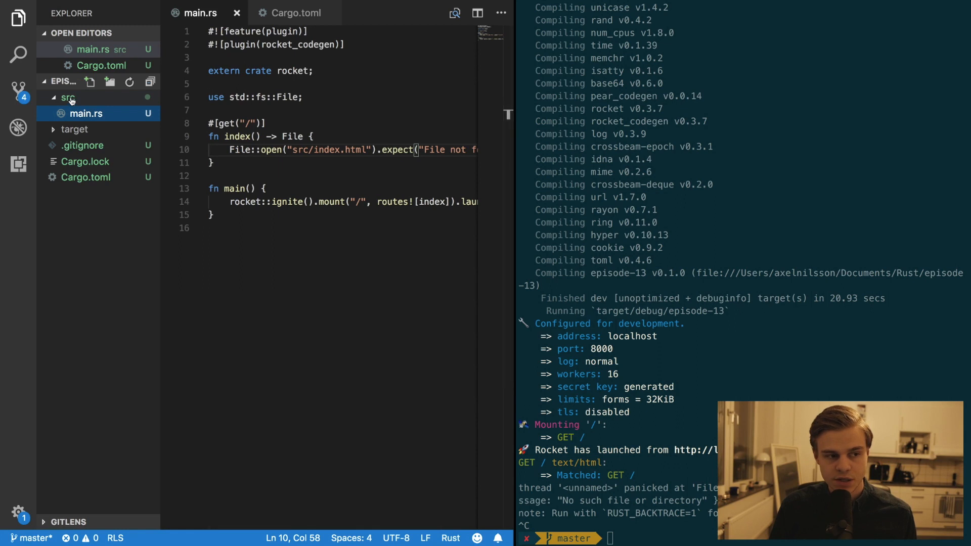
right_click(68, 97)
type("index.h")
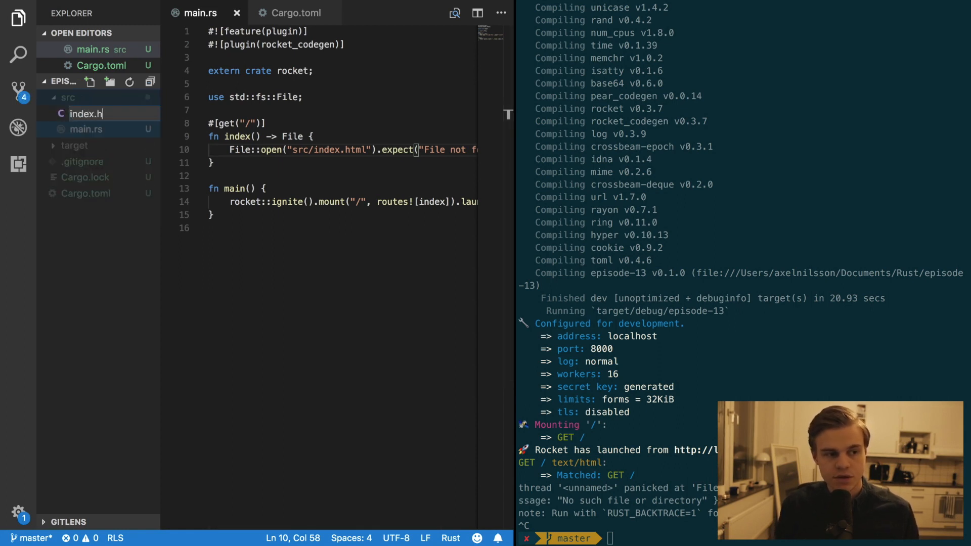
key("Enter")
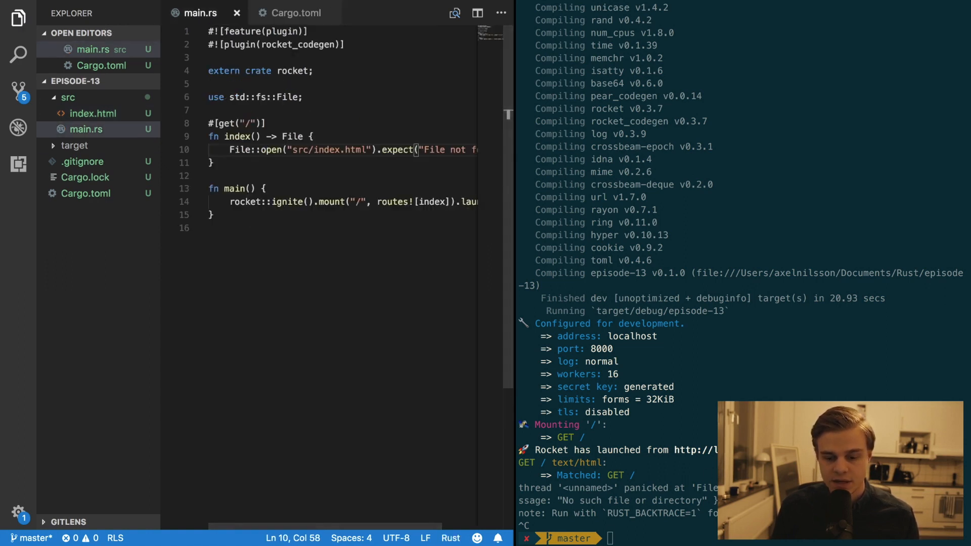
type("cargo run")
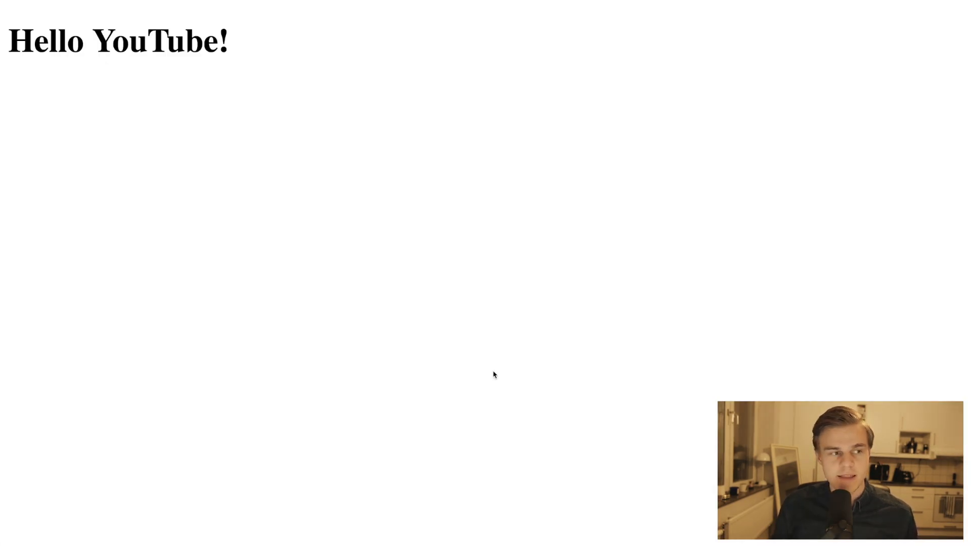
mouse_move(201, 180)
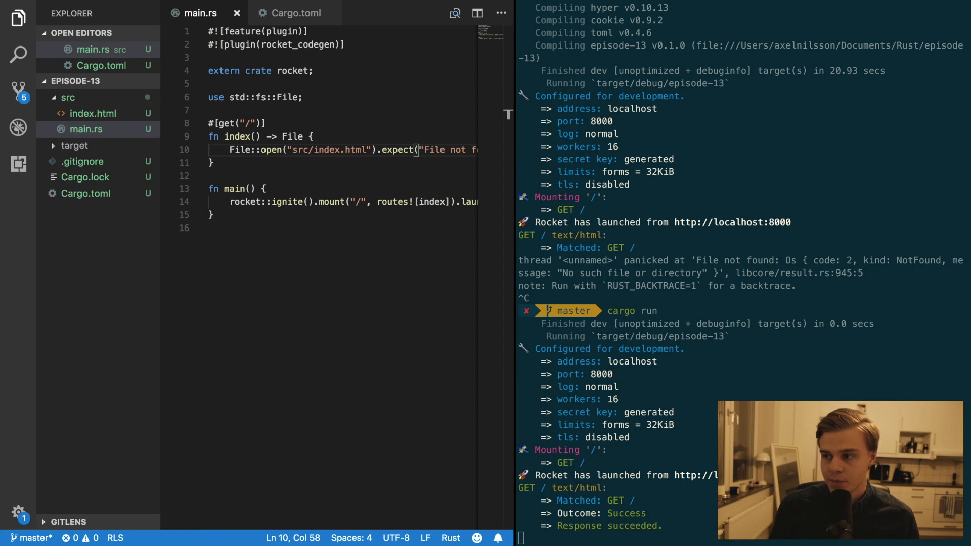
mouse_move(210, 190)
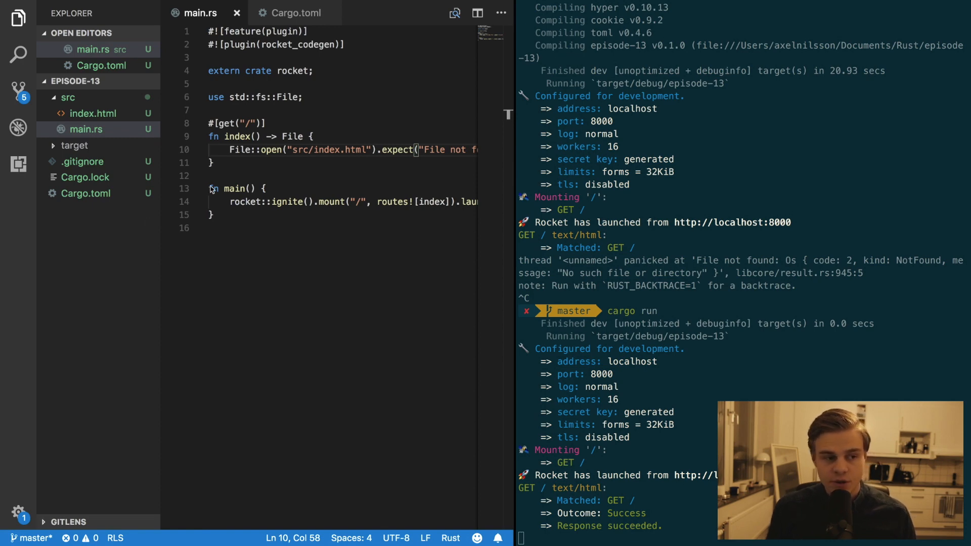
- Add serde = "1.0" and serde_derive = "1.0" dependencies to Cargo.toml
left_click(296, 12)
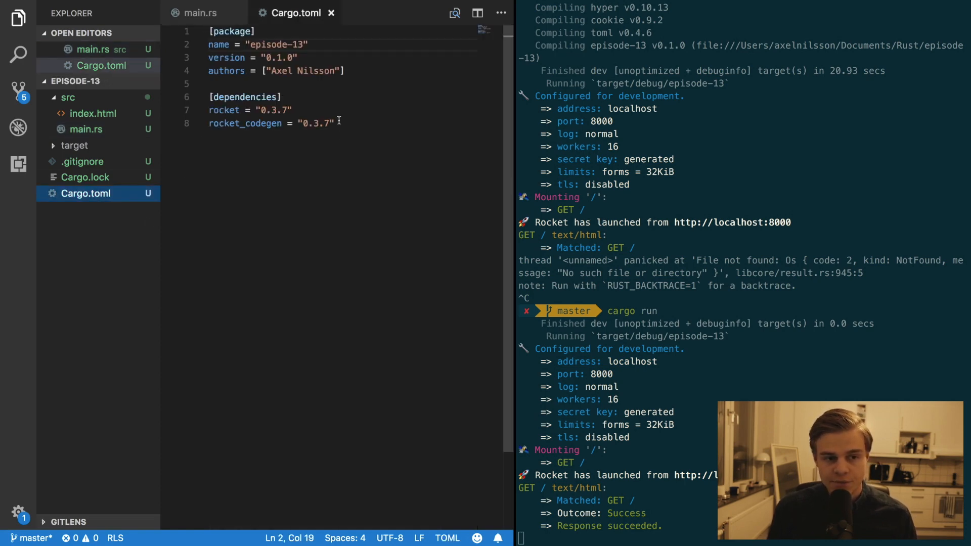
left_click(211, 83)
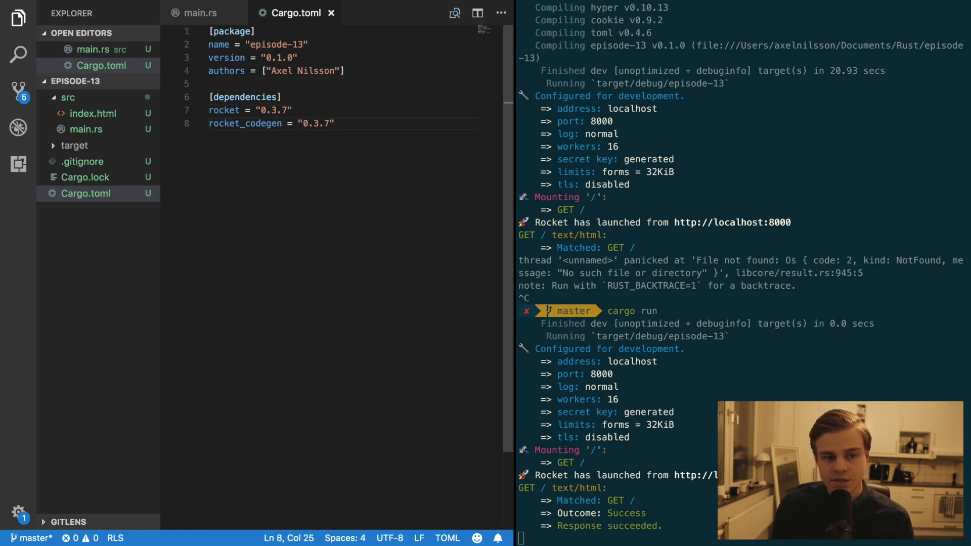
type("serd")
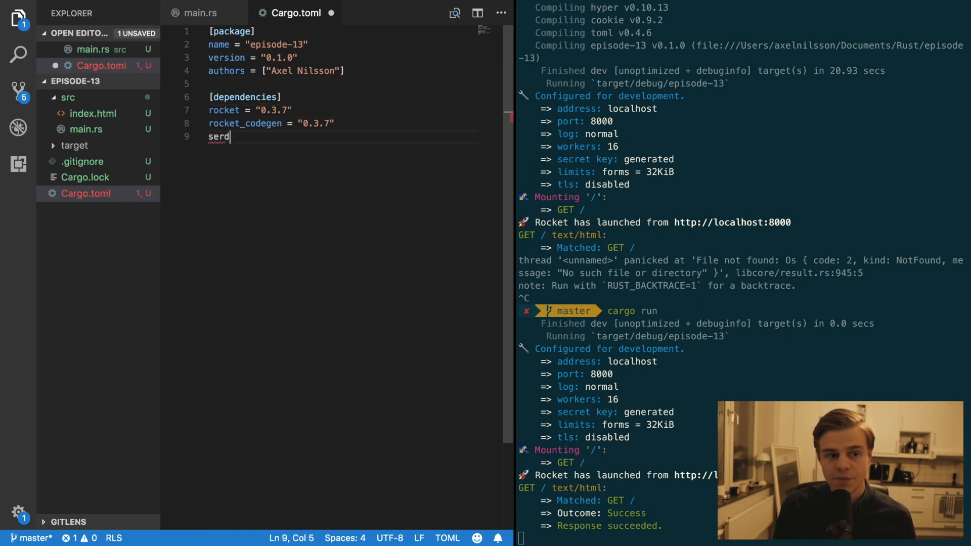
type("e")
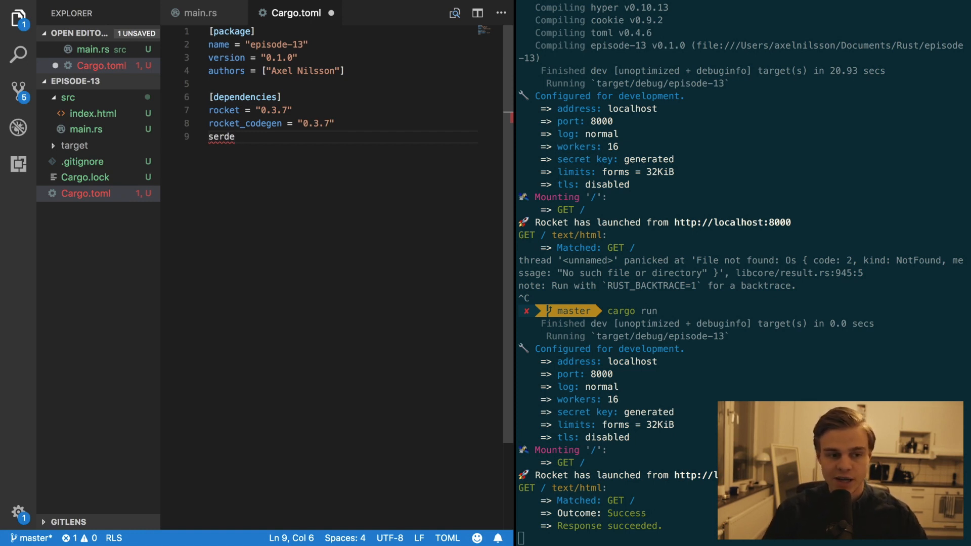
type("\" \"")
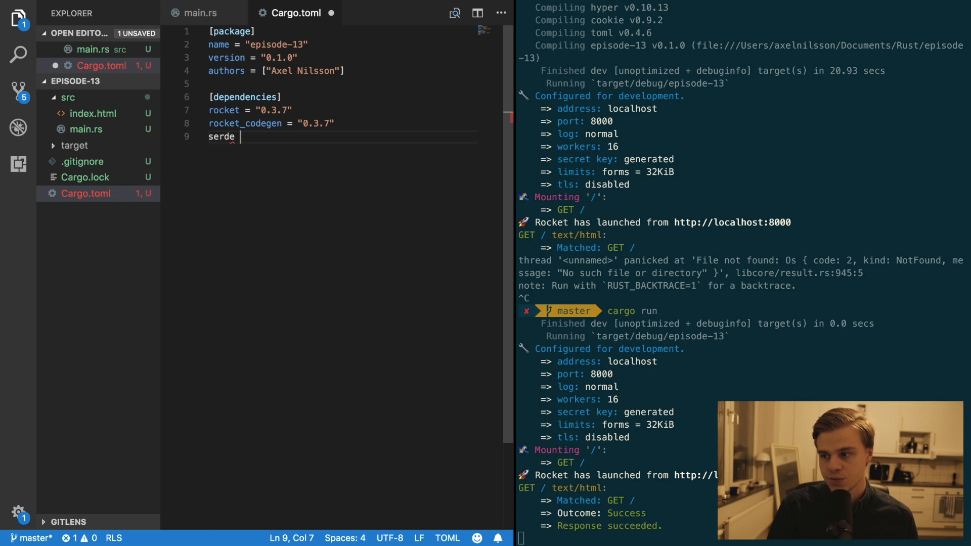
type("= 1")
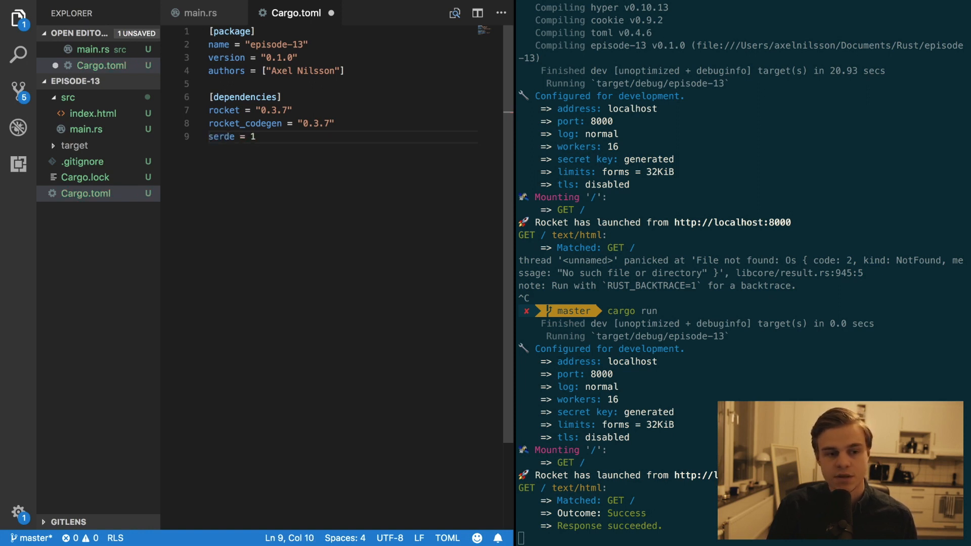
type("\"1.0\"")
type("s")
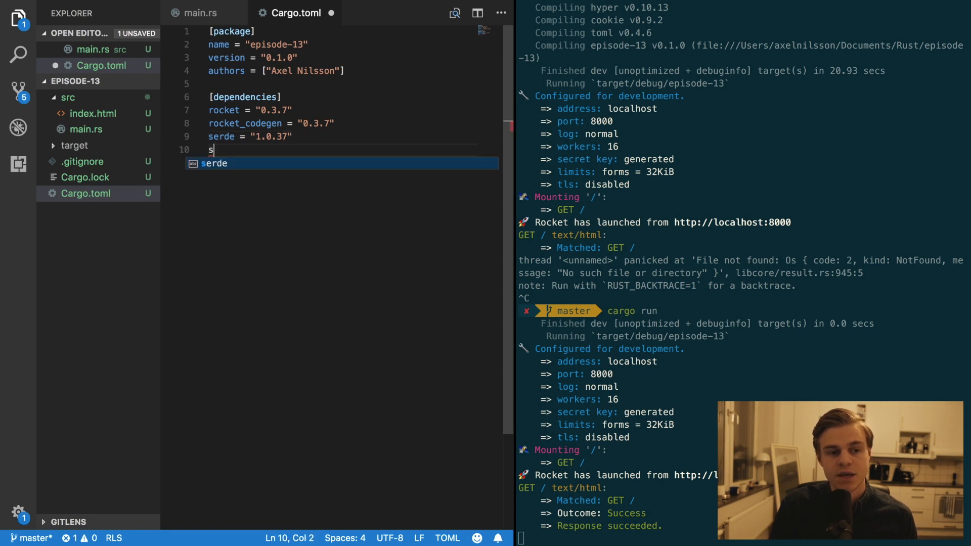
type("erde_")
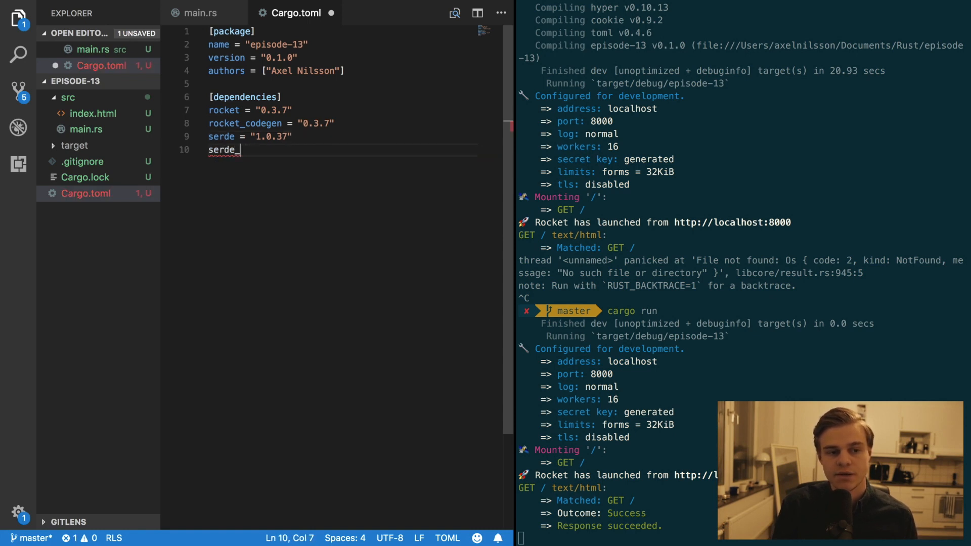
type("derive =")
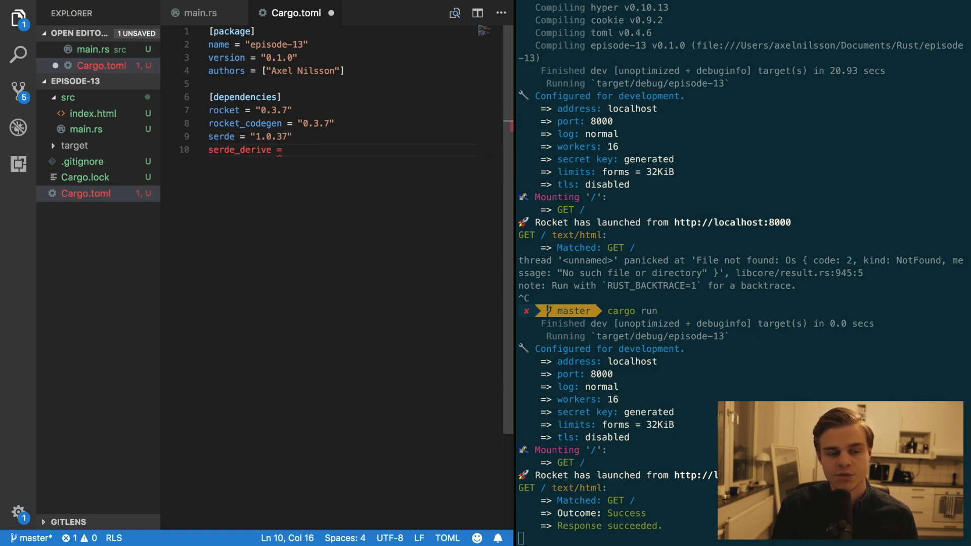
type("\"1.0.\"")
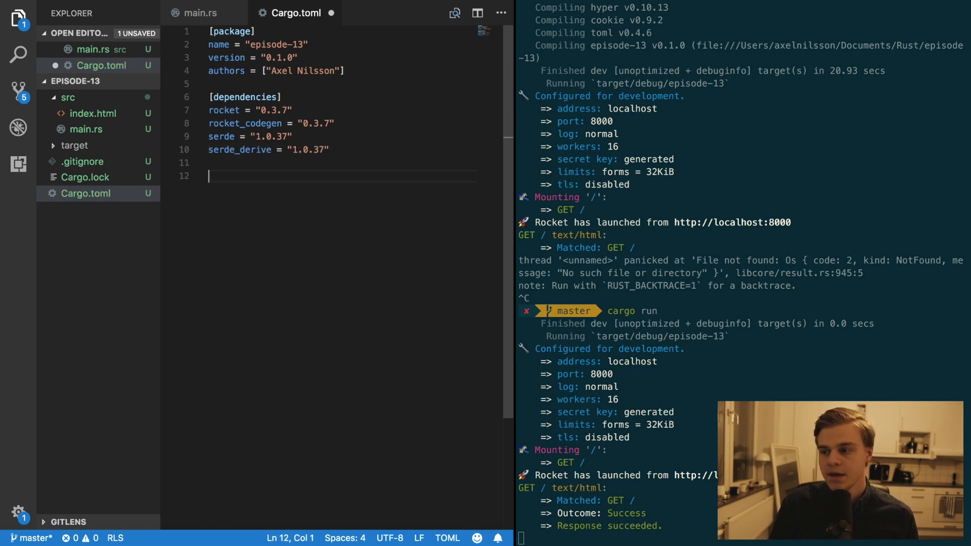
- Add [dependencies.rocket_contrib] with version "*", default-features false and the tera_templates feature
type("[d")
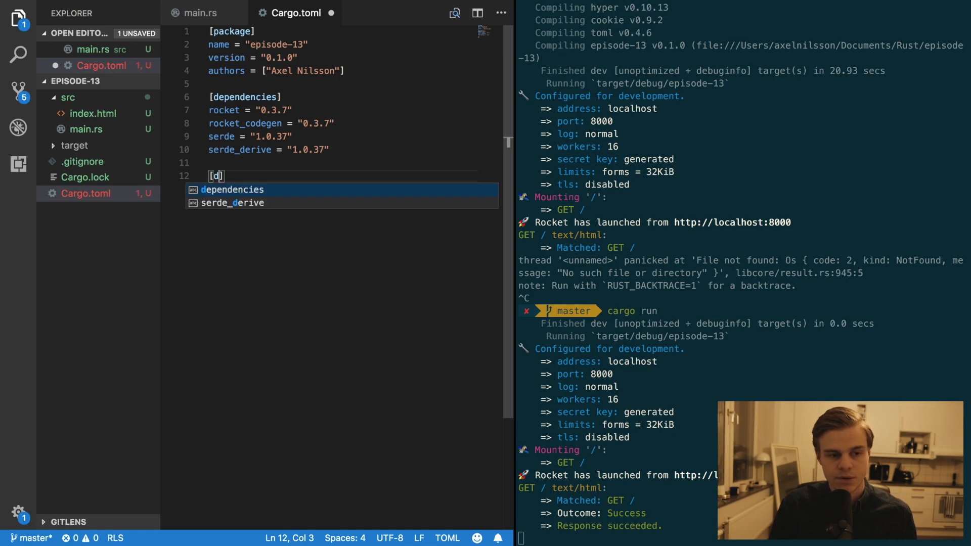
type("ependencies.rocket_contrib")
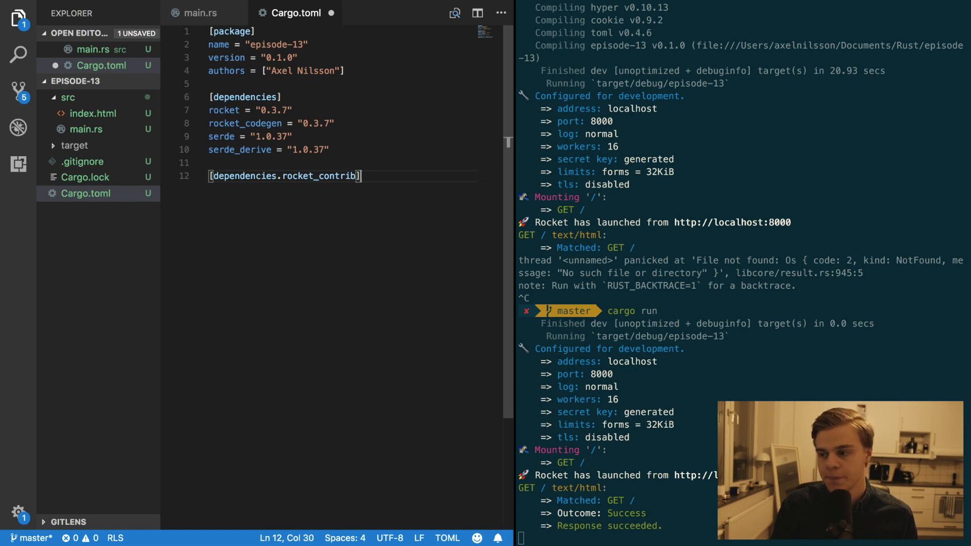
type("version")
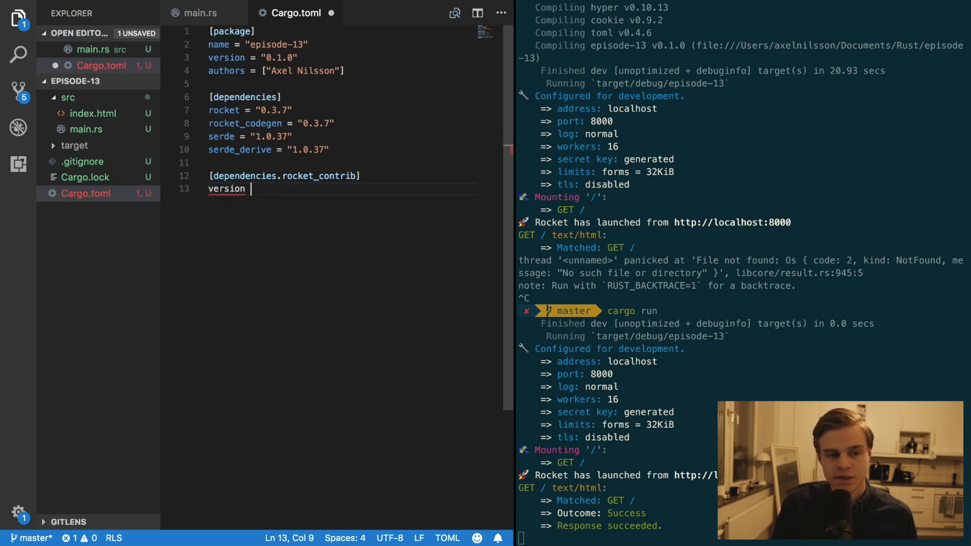
type("= \"*\"")
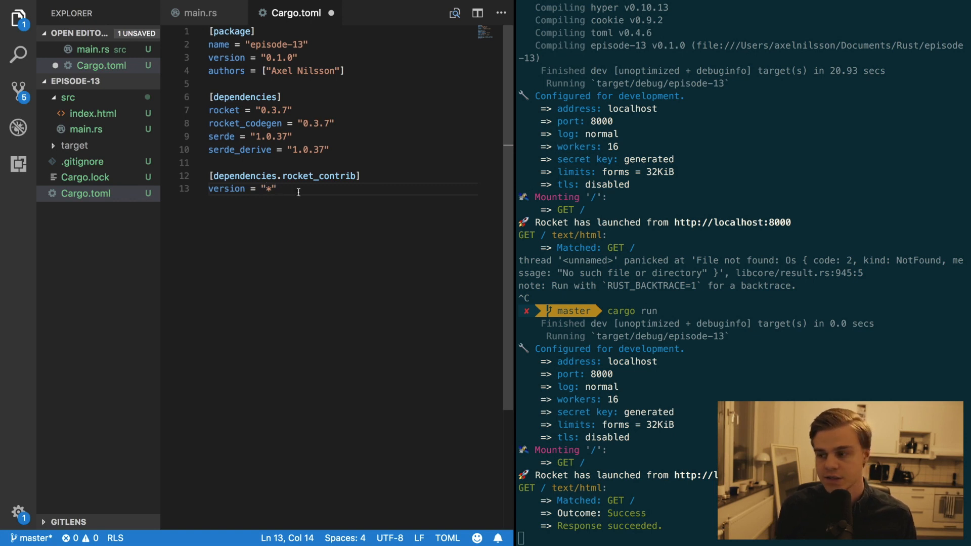
type("default-featur")
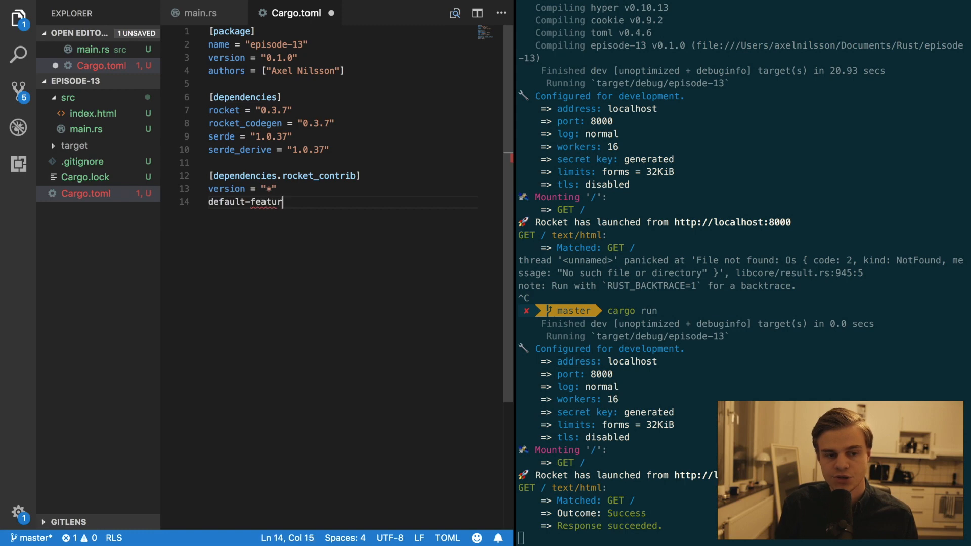
type("es = false")
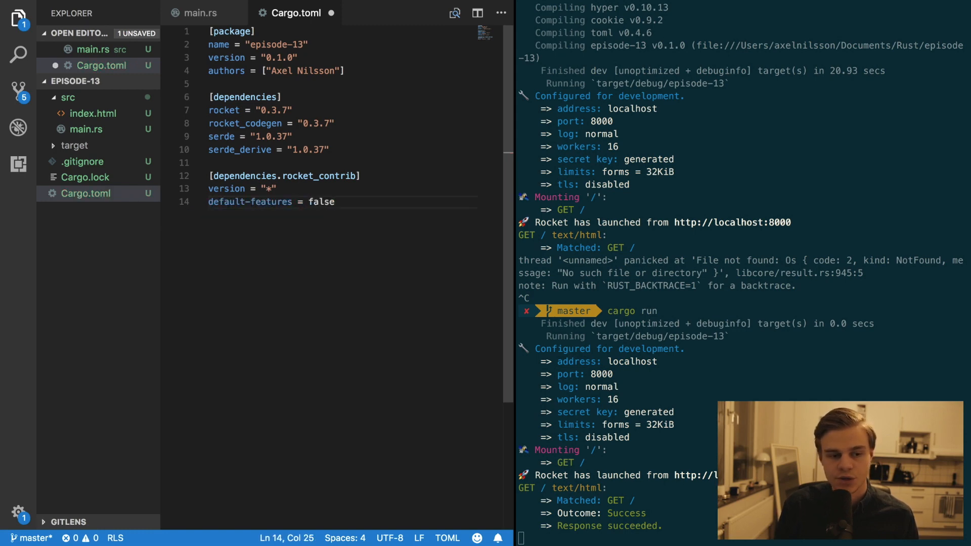
type("features =")
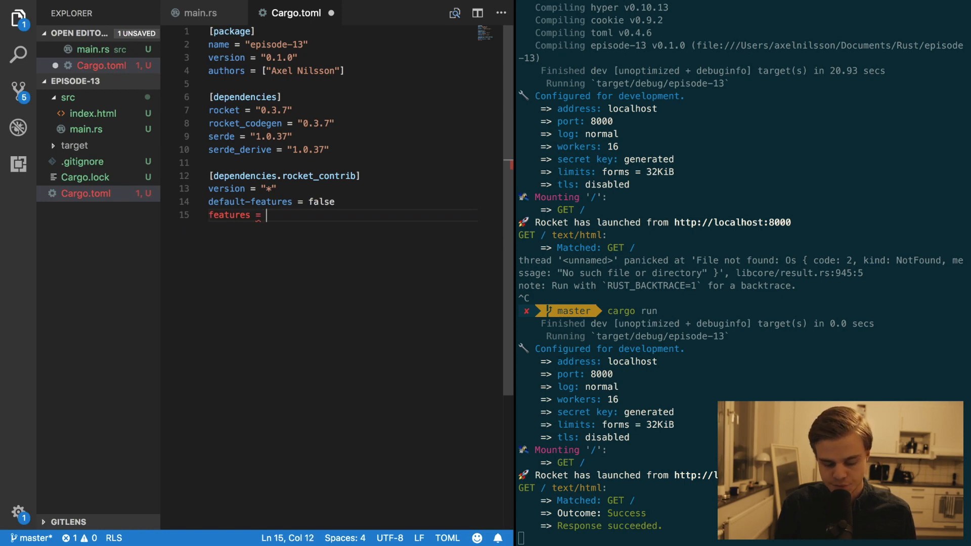
type("[\"t\"]")
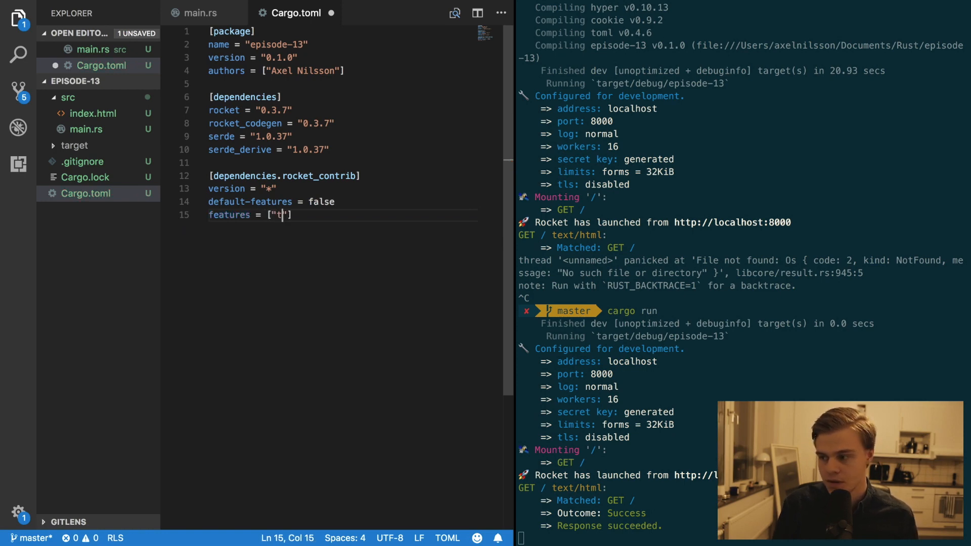
type("era_termplates")
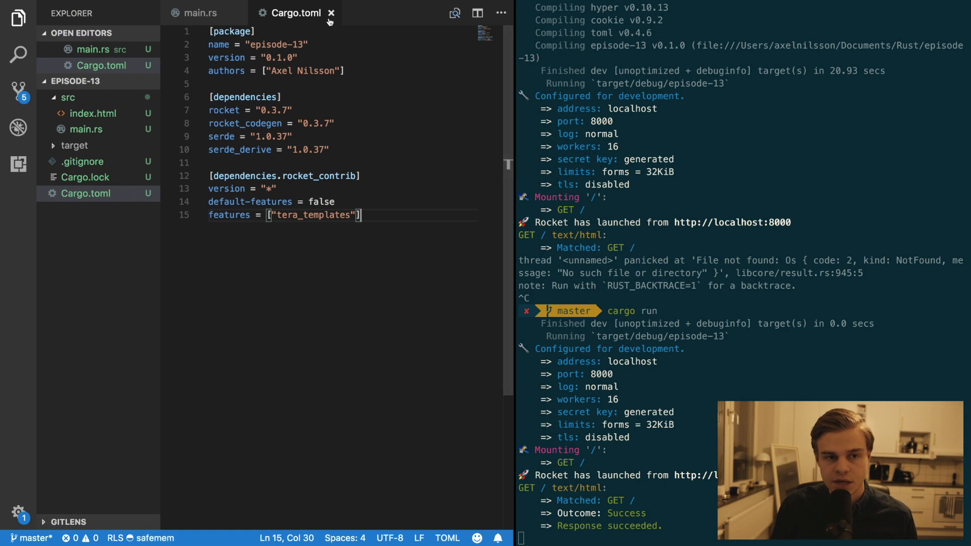
mouse_move(332, 12)
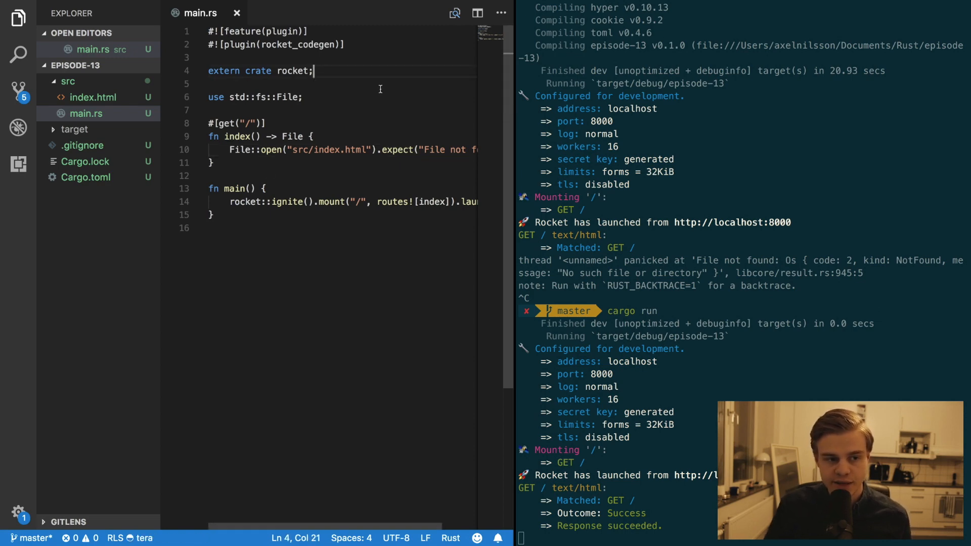
- Declare extern crates rocket_contrib, serde and #[macro_use] serde_derive in main.rs
type("extern cr")
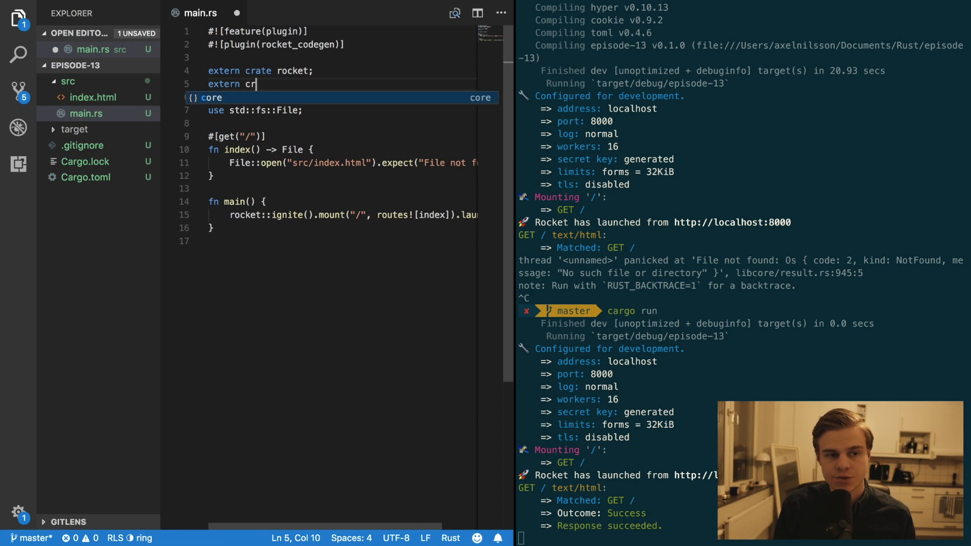
type("ate rocket_")
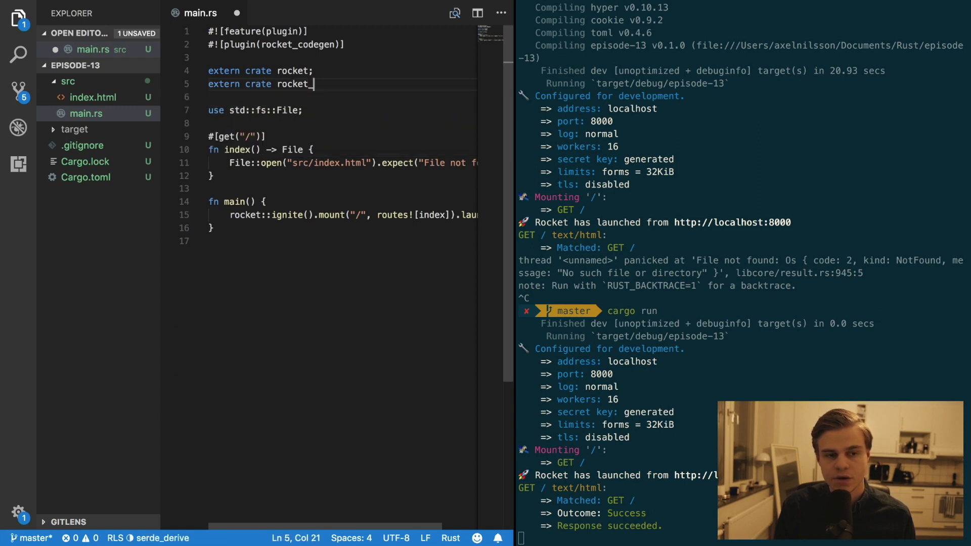
type("contrib;")
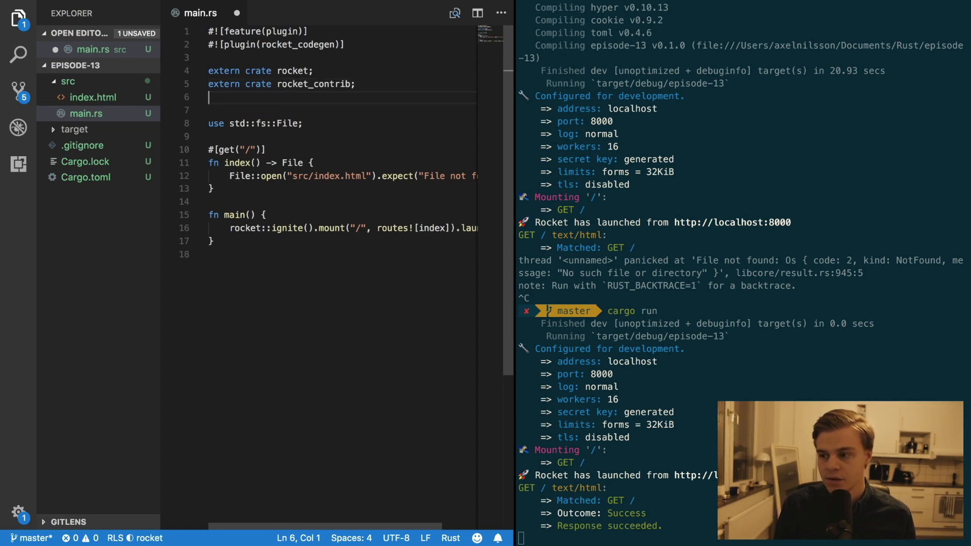
type("extern crate serde;")
type("#")
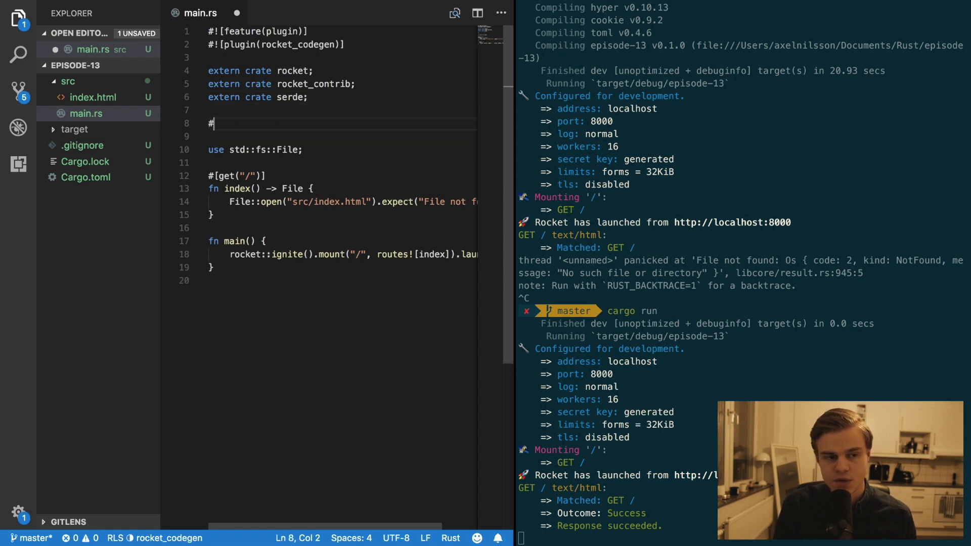
type("[]")
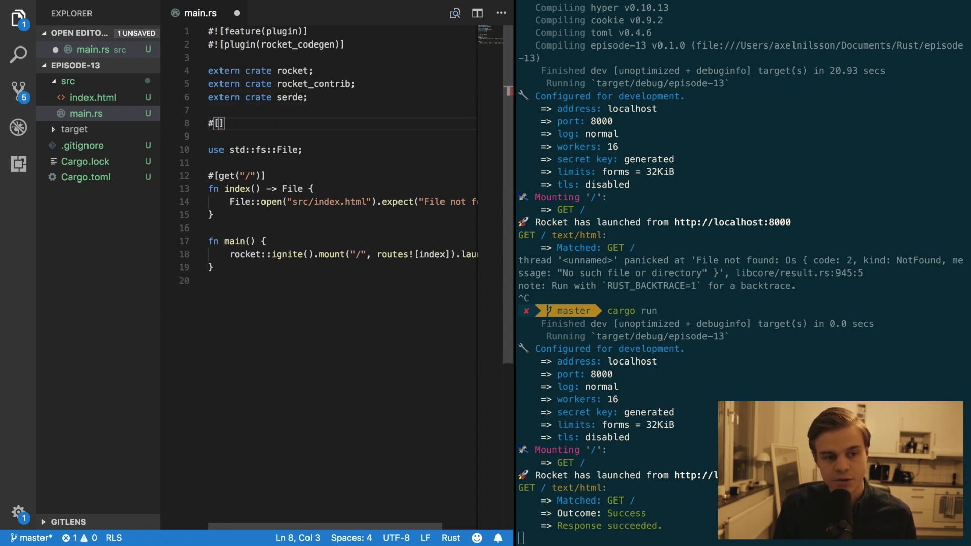
type("macro_us")
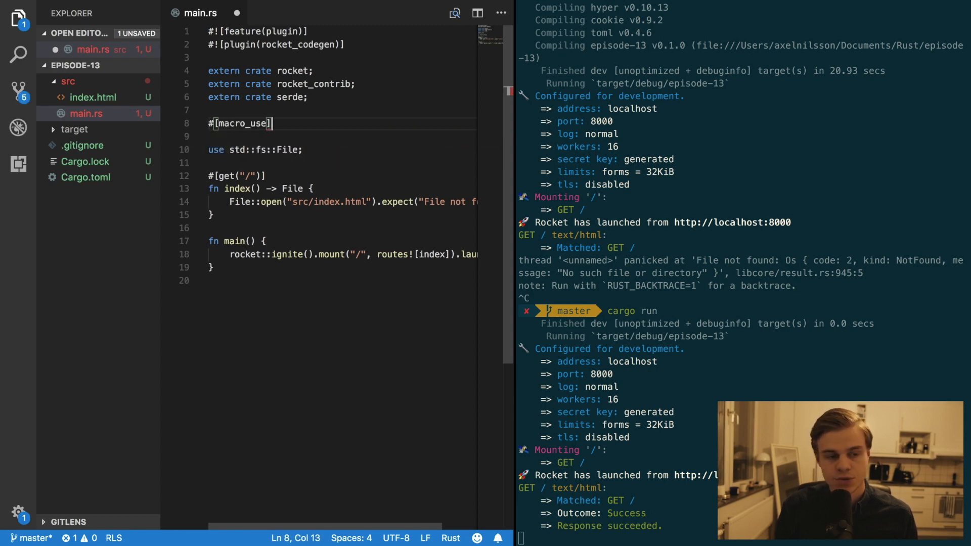
type("extern crate")
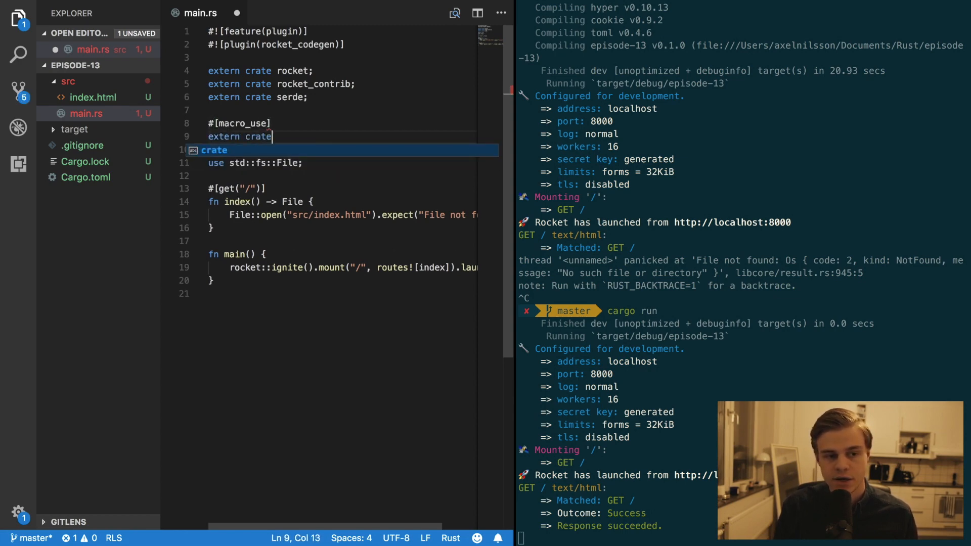
type("serde_")
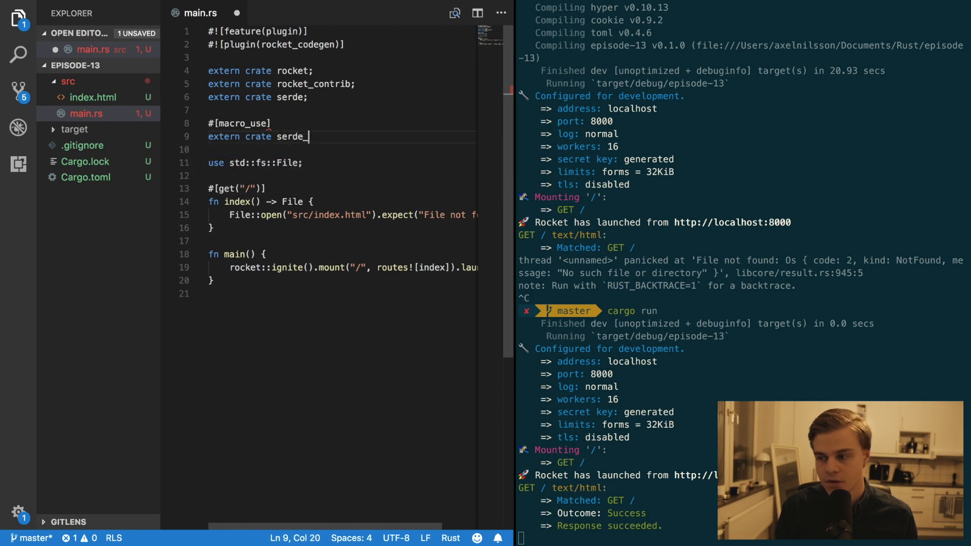
type("derive;")
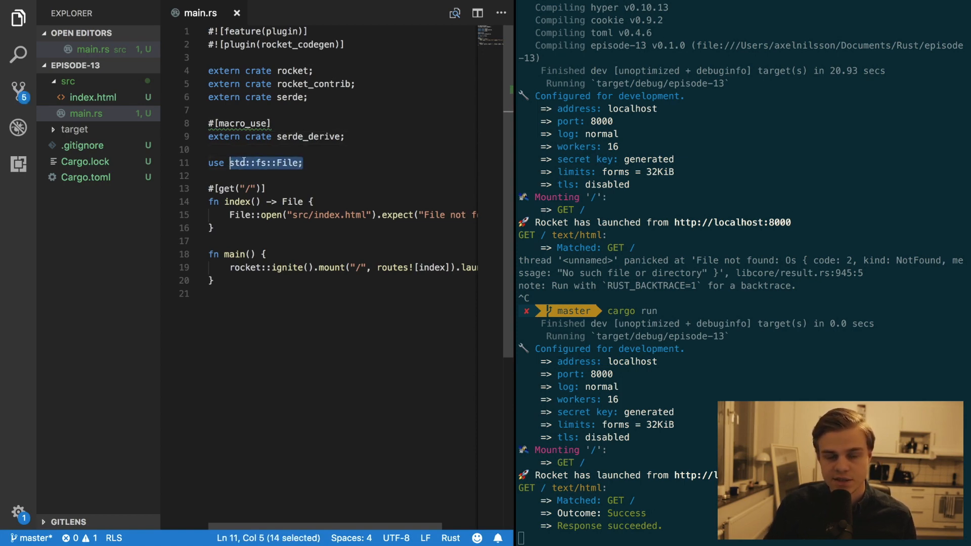
- Import rocket::contrib::Template and make the index route return Template
type("r")
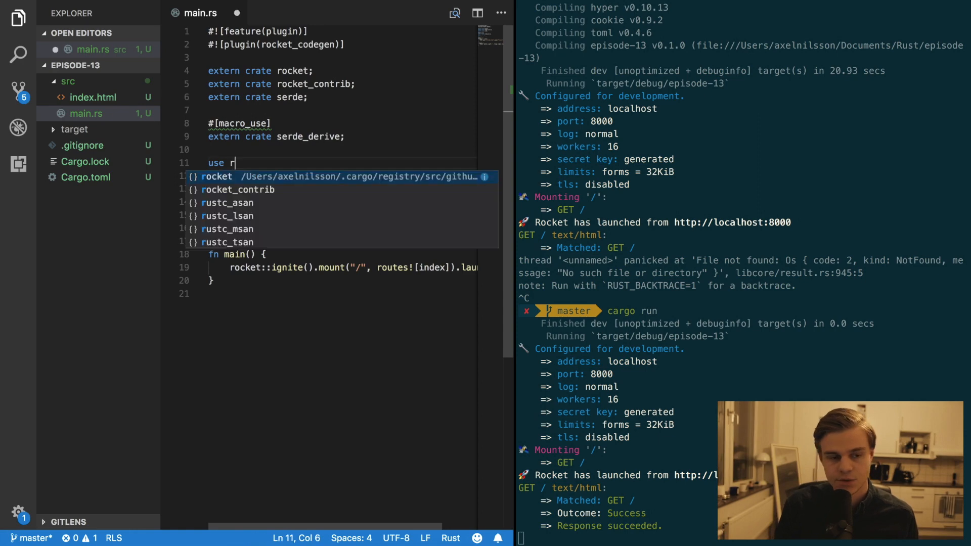
type("ocket::cont")
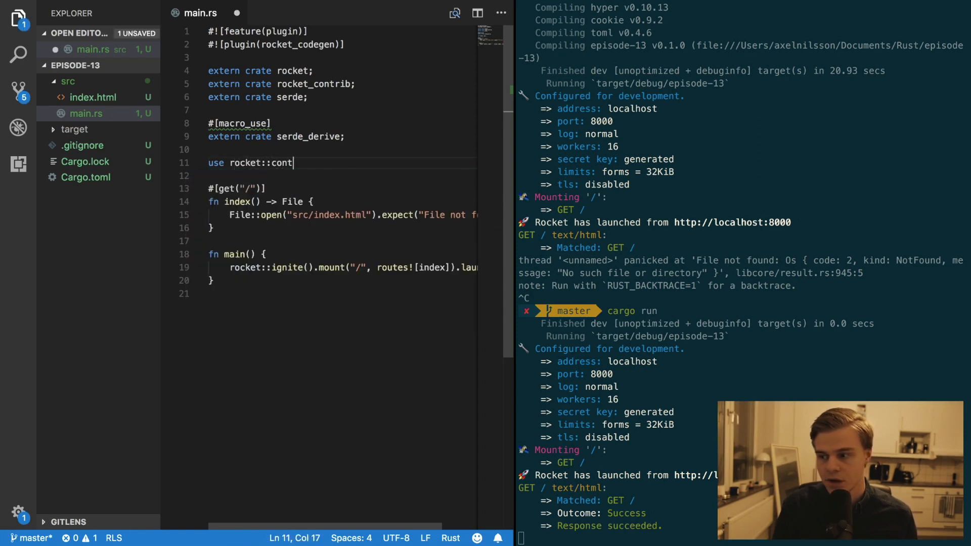
type("rib::Template")
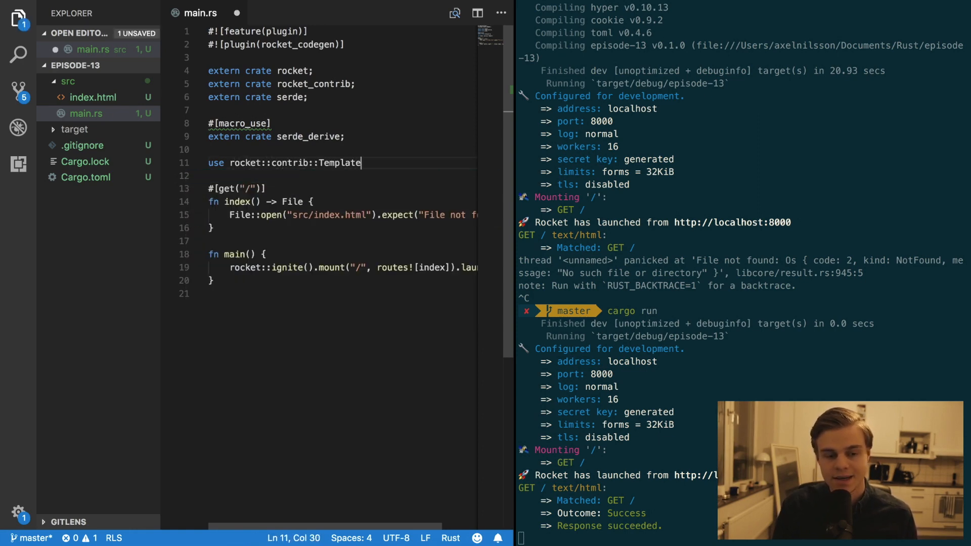
type(";")
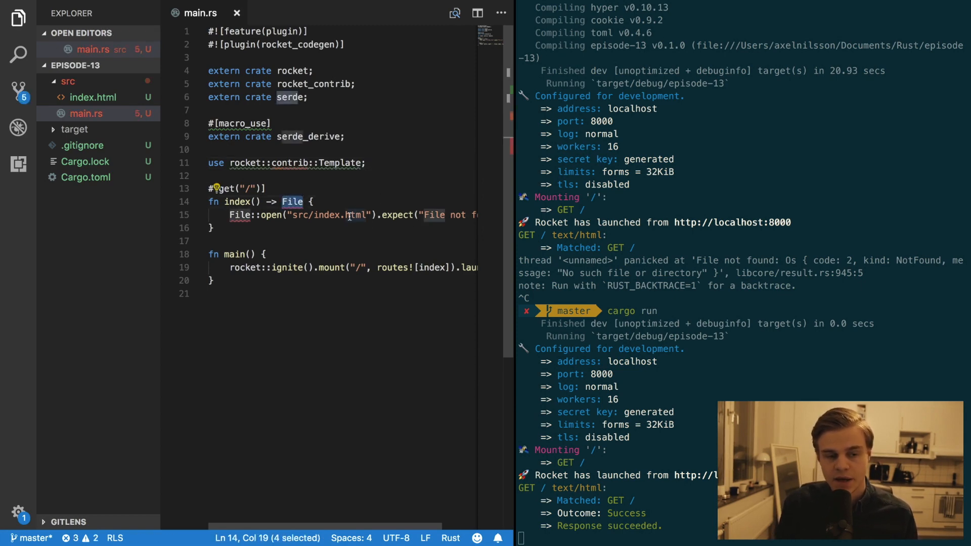
type("Template")
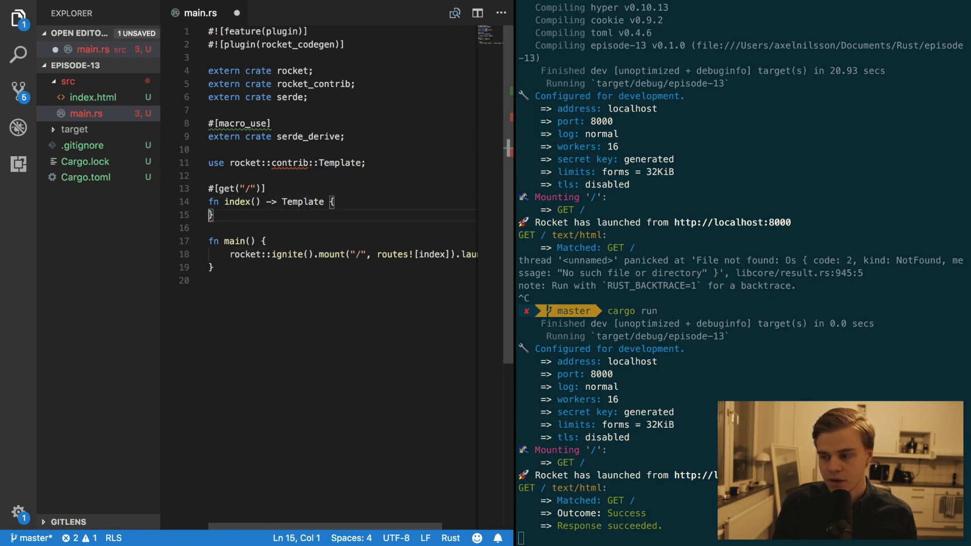
- Define a #[derive(Serialize)] struct IndexContext with a header field
type("l")
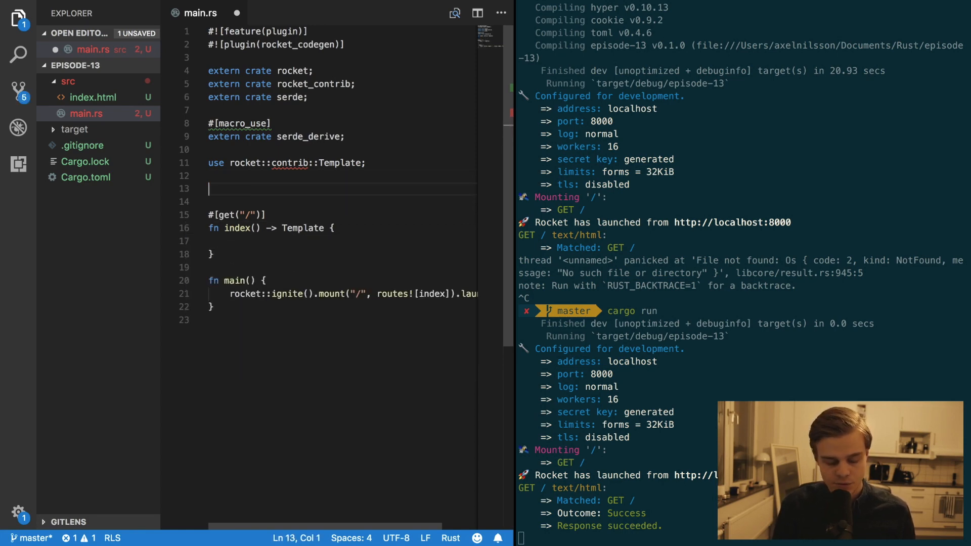
type("#[]")
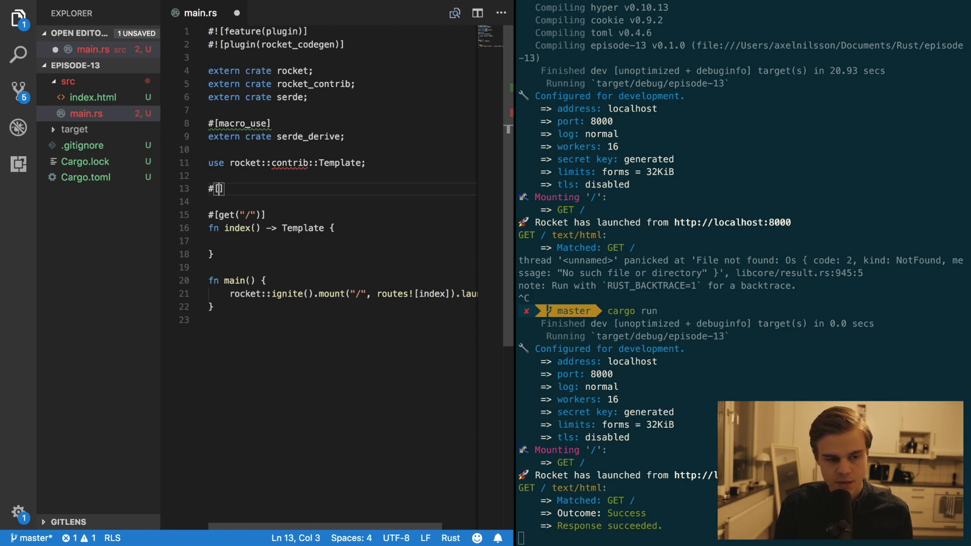
type("der")
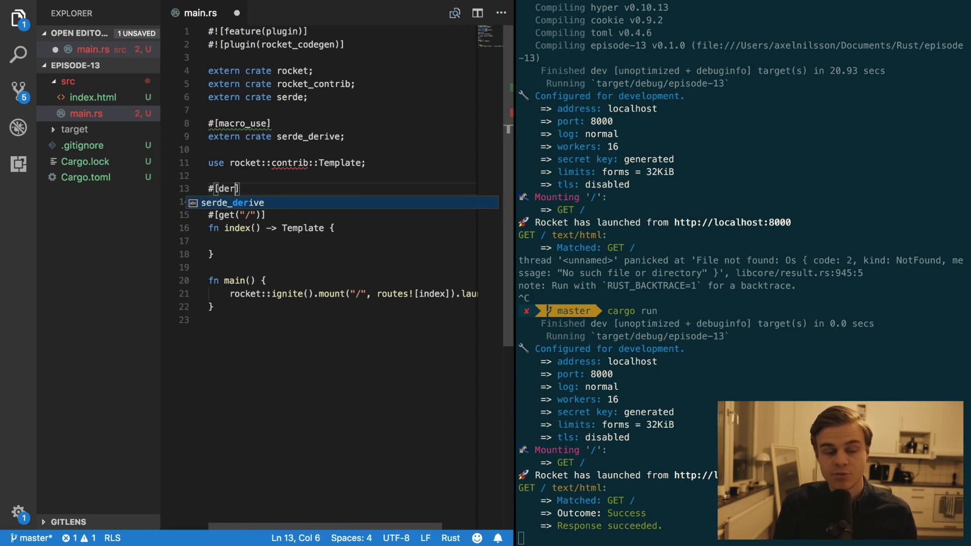
type("ive")
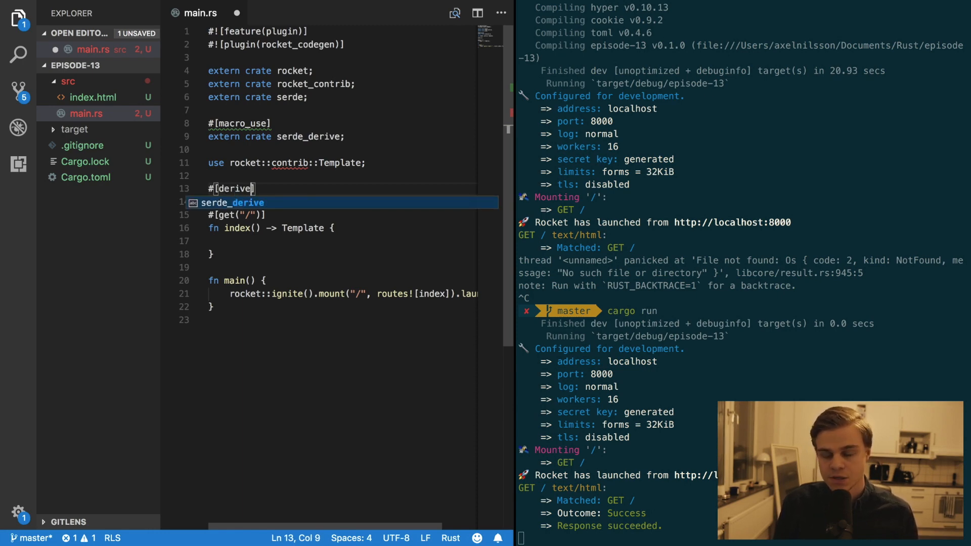
type("(")
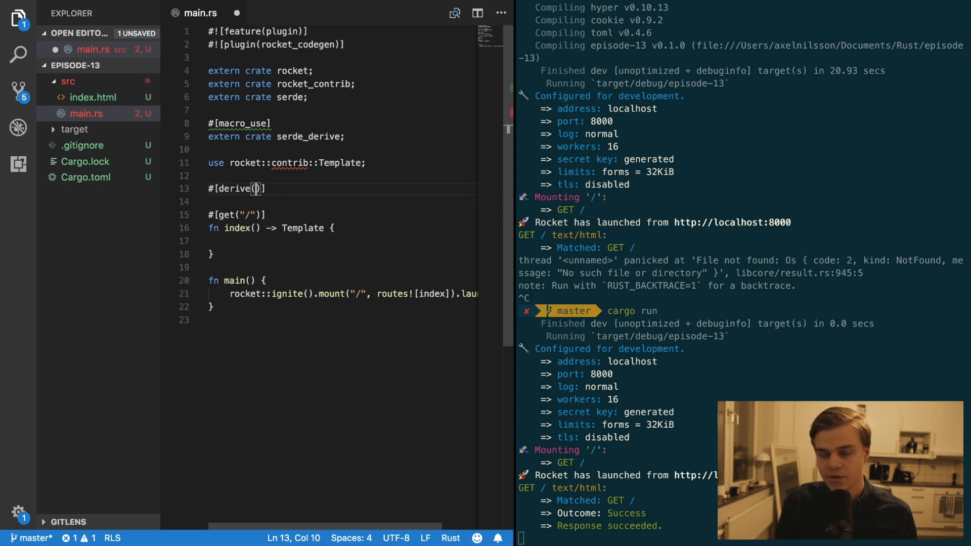
type("Serial")
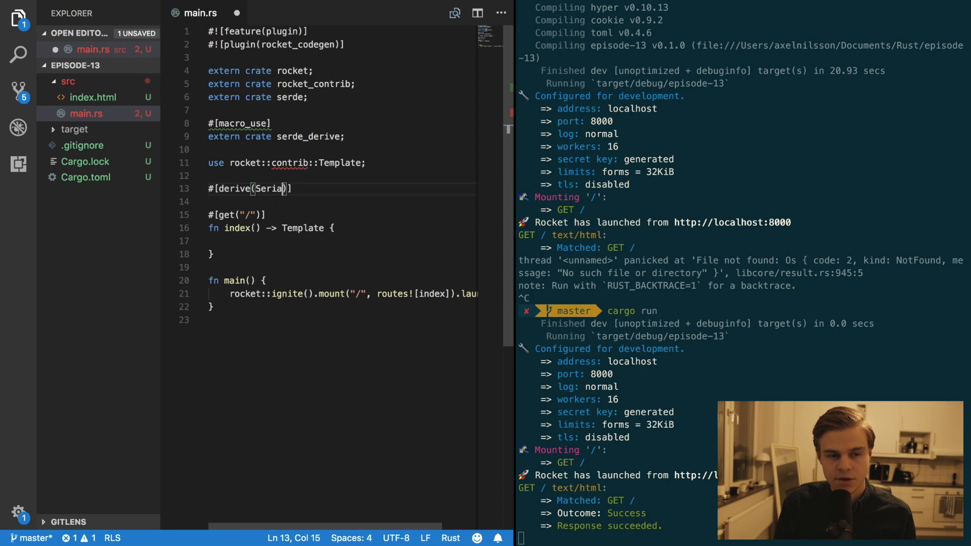
type("lize")
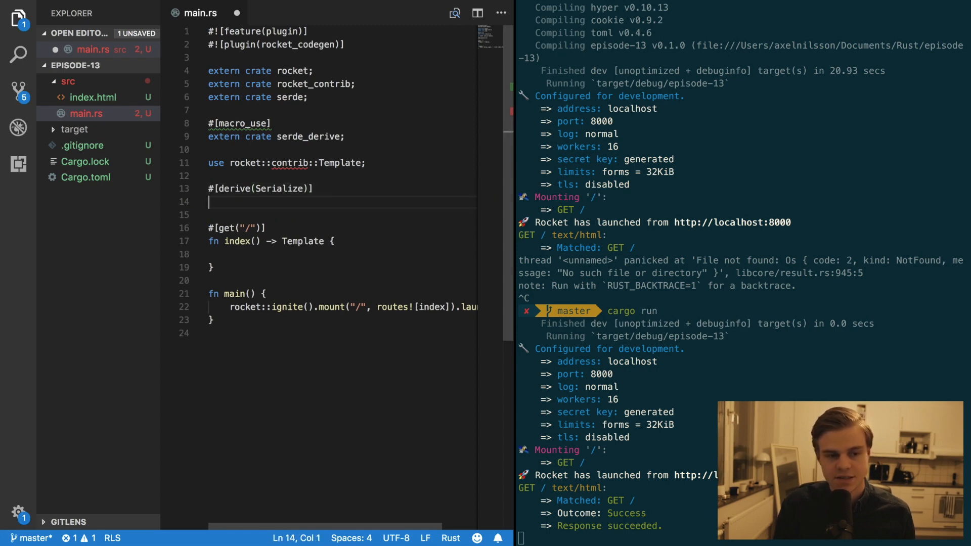
type("struct")
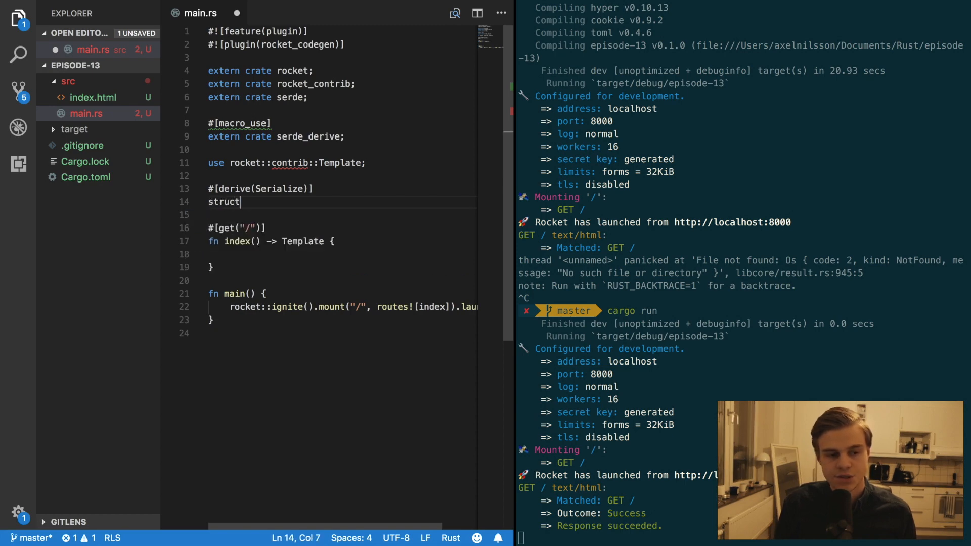
type("Inde")
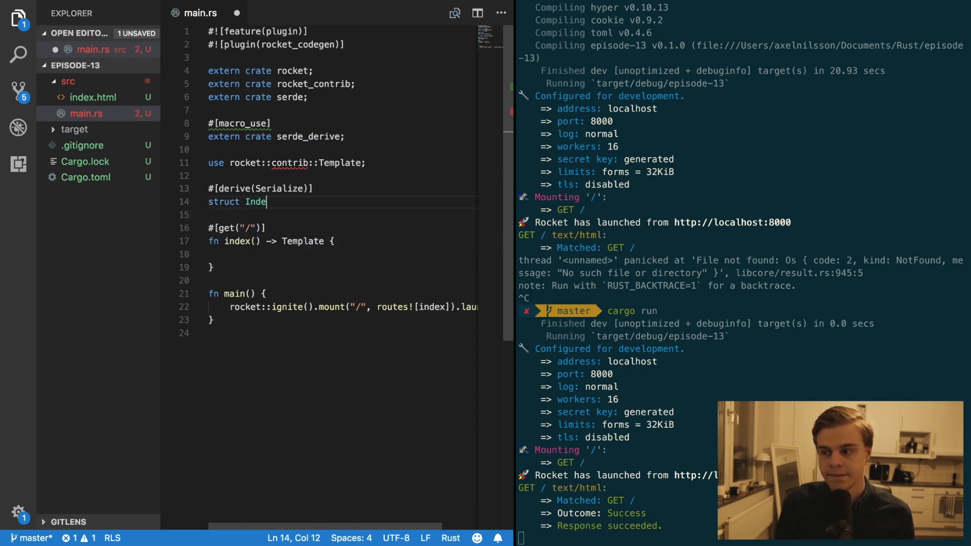
type("xContext {")
left_click(341, 215)
type("header: String,")
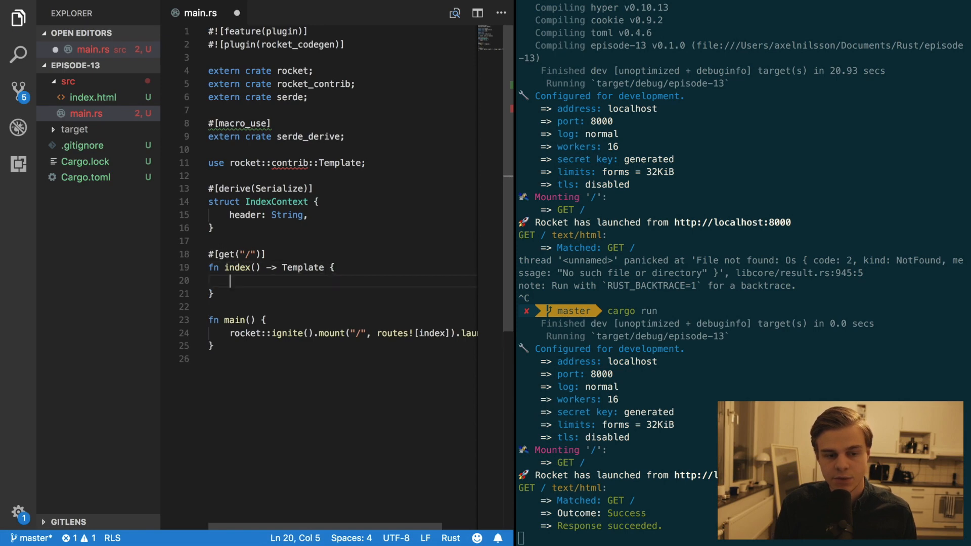
- Build a context with header "Hello!" and return Template::render("index", &context)
type("let context = IndexContext {")
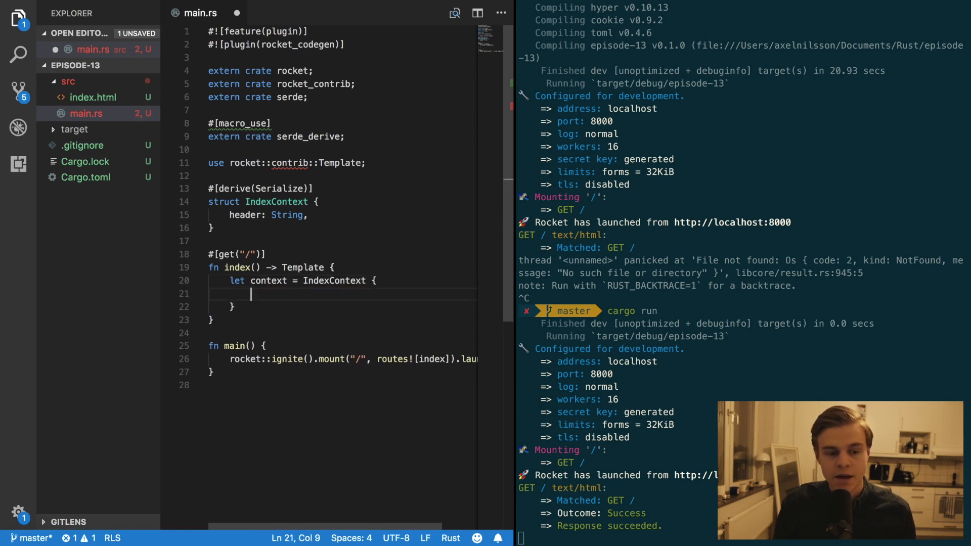
type("header: \"")
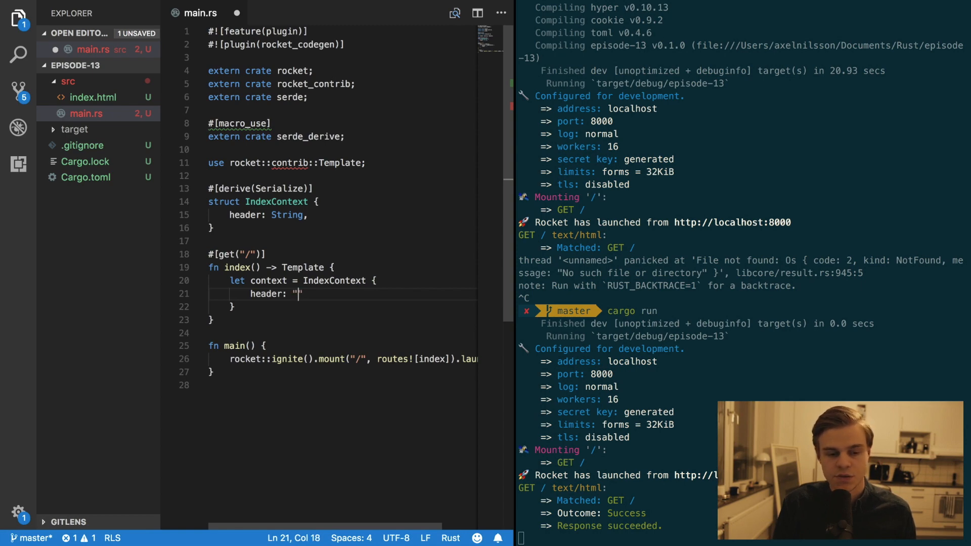
type("Hello!\".")
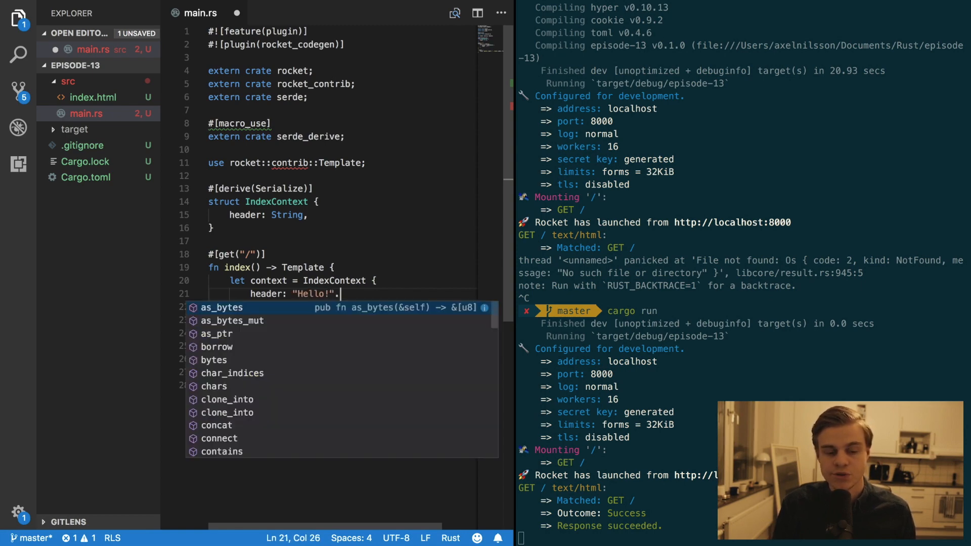
type("to_string()")
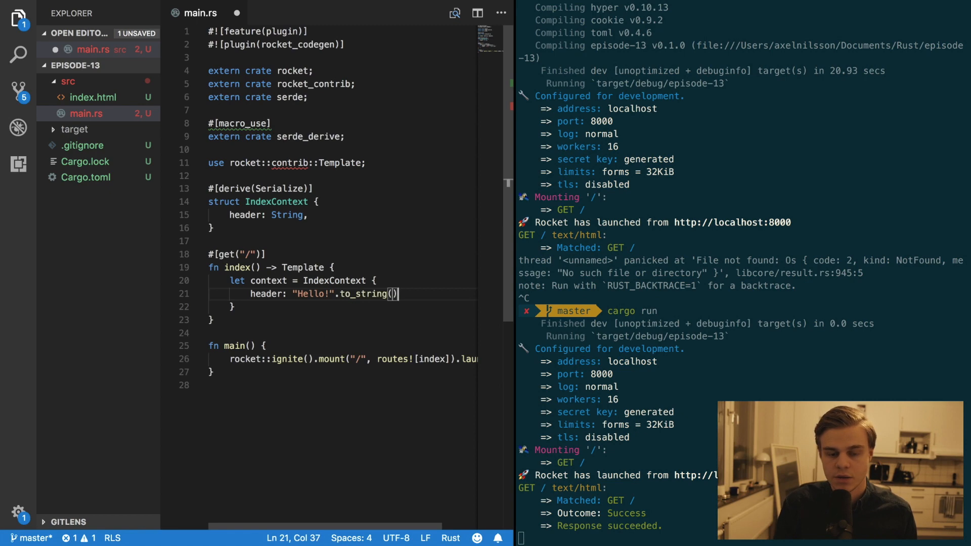
type(",")
left_click(341, 307)
type(";")
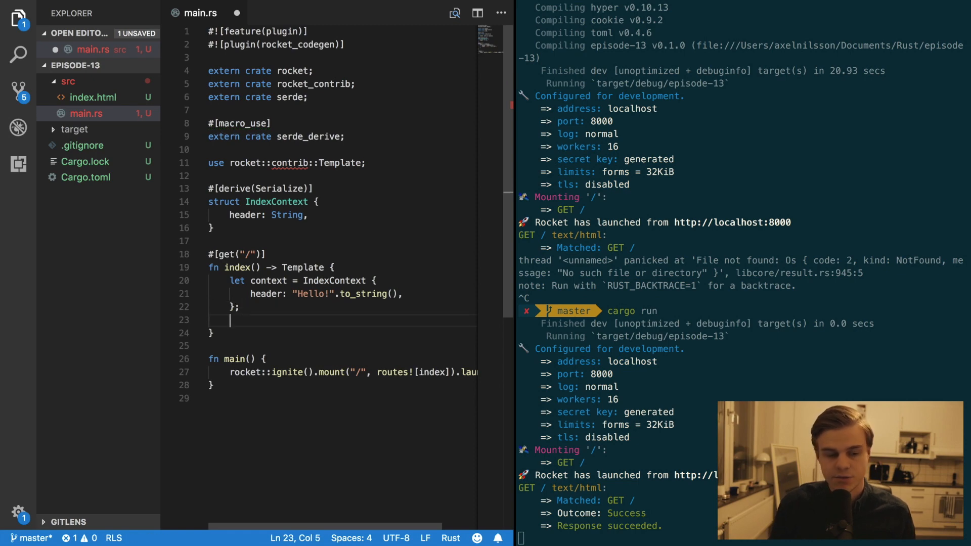
type("Template::")
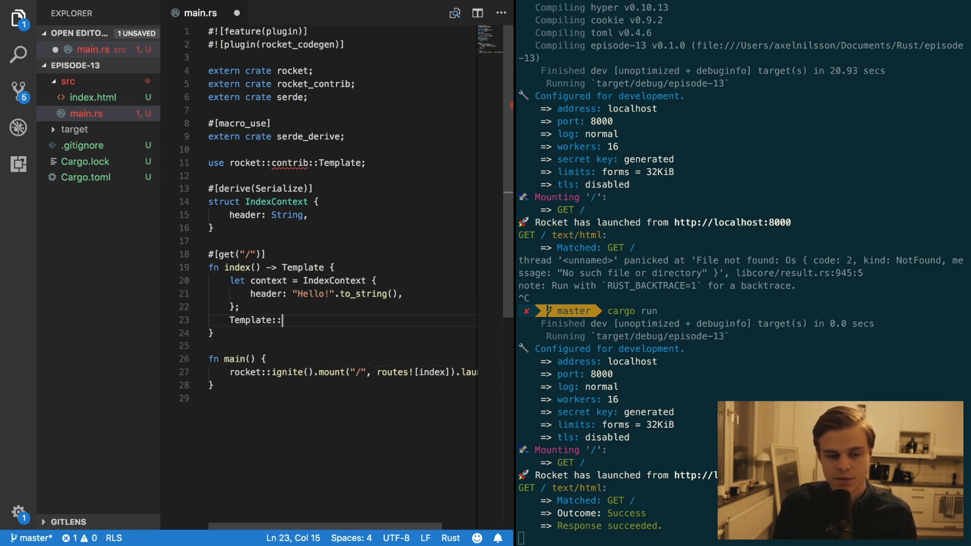
type("render()")
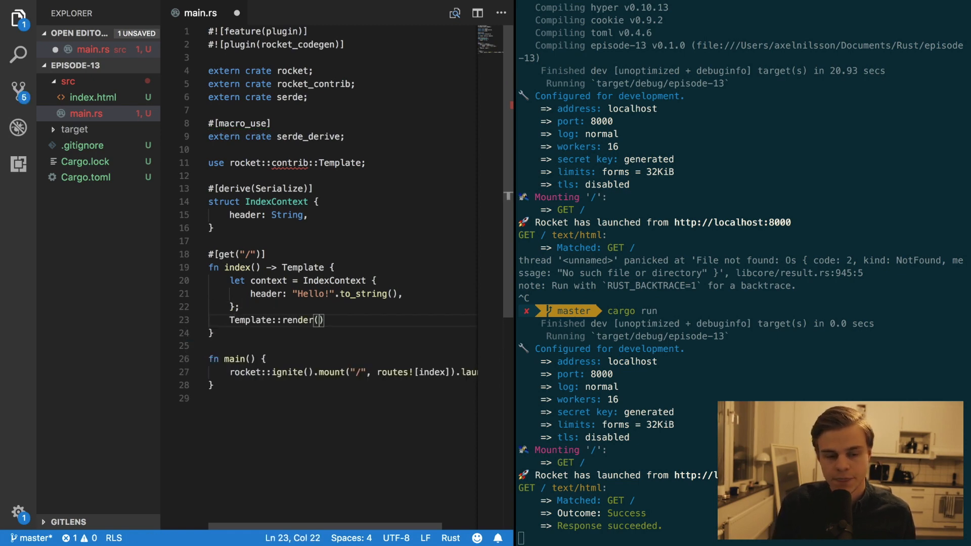
type("\"index\",")
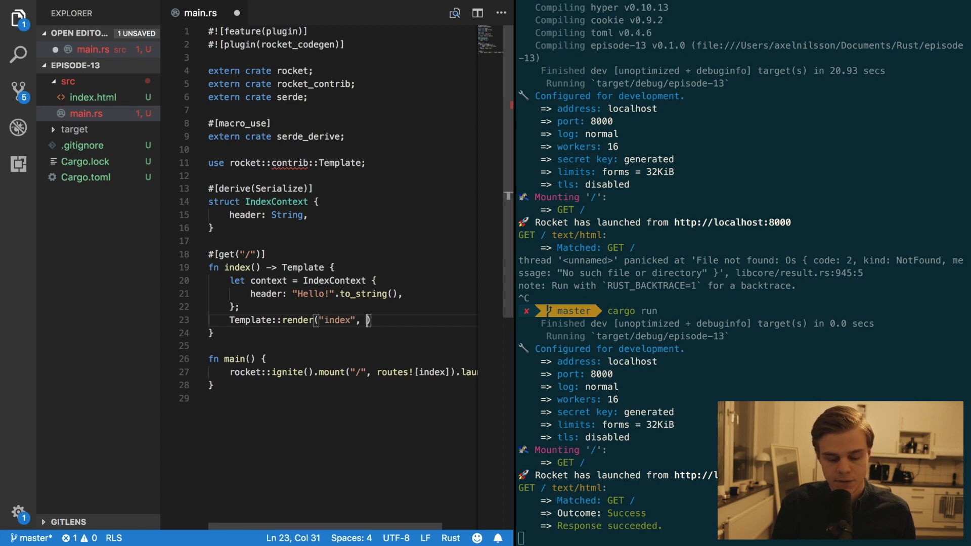
type("context")
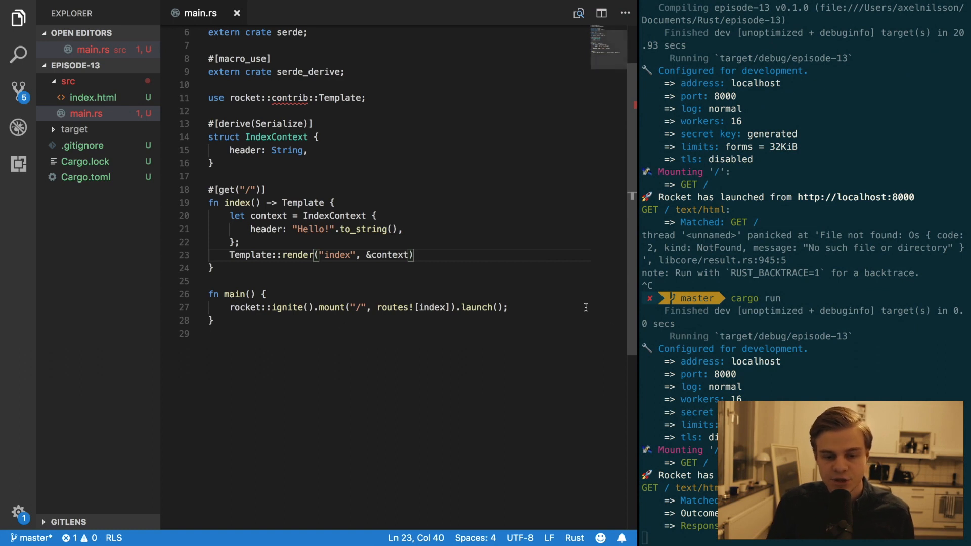
- Insert .attach(Template::fairing()) before .launch() in main's Rocket chain
type(".")
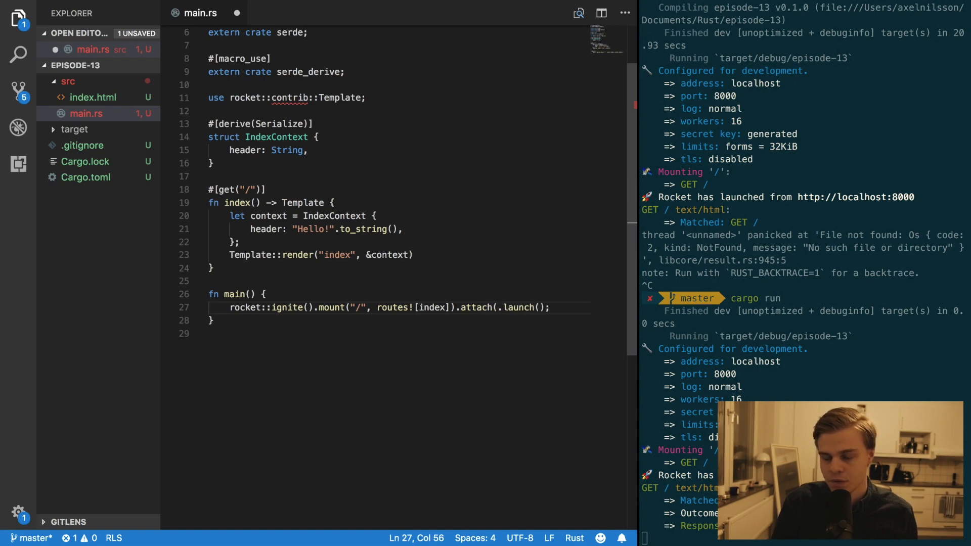
type("Template::")
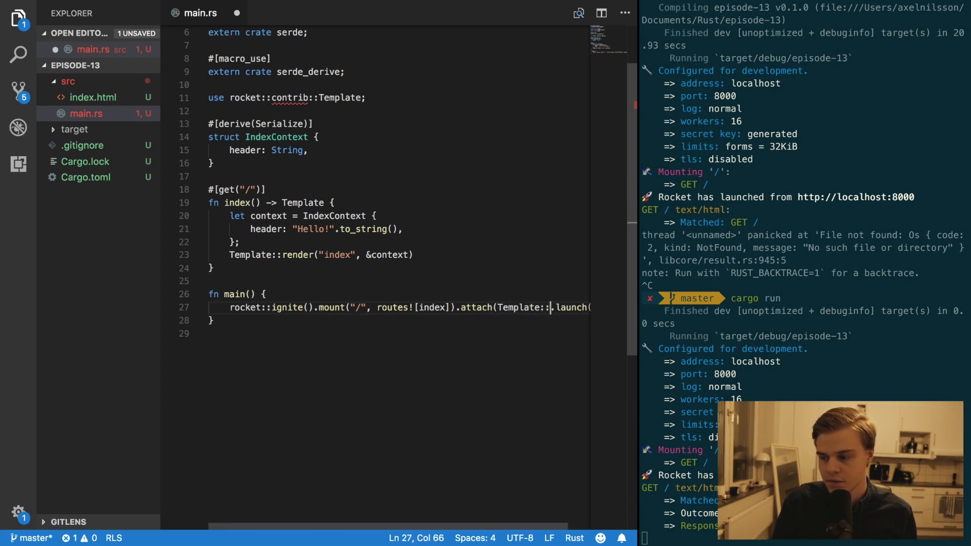
type("fairing")
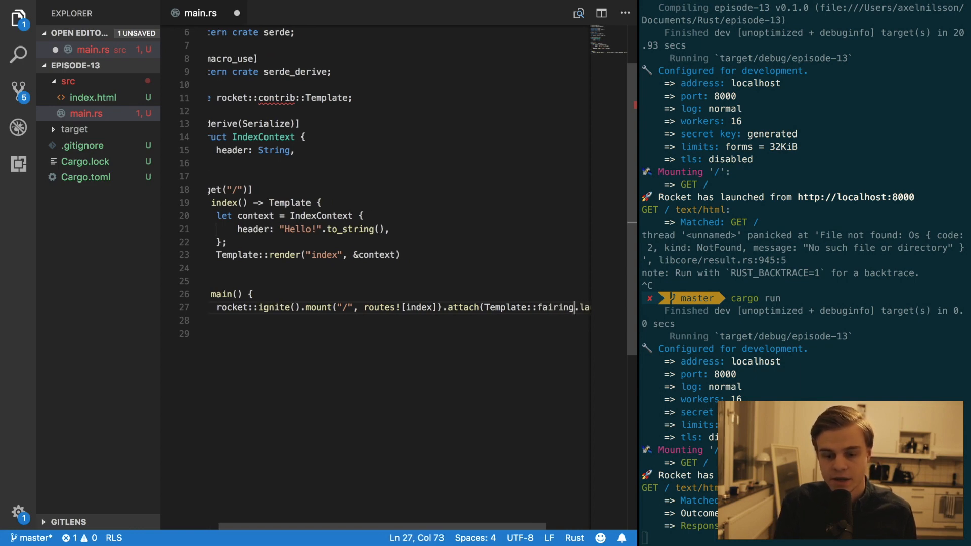
type("()")
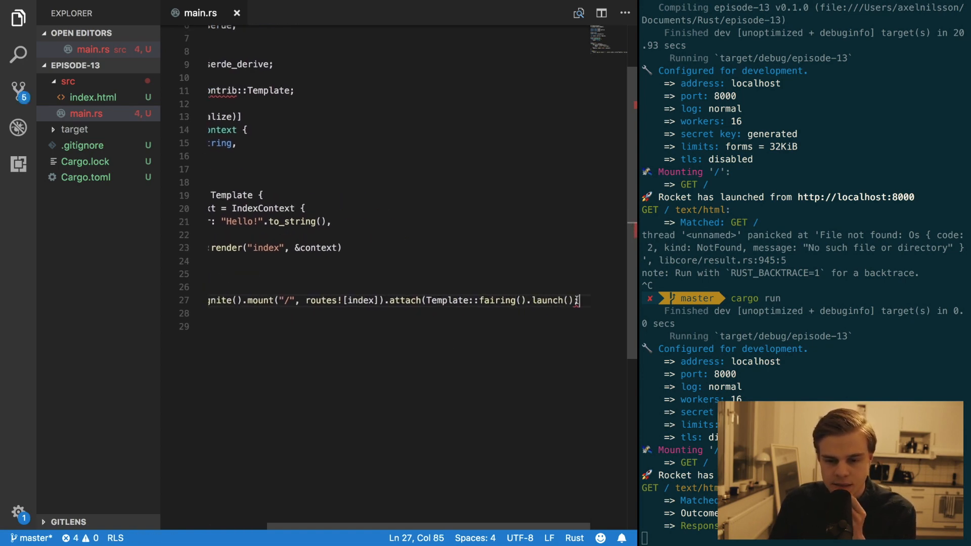
mouse_move(574, 301)
type("mkdir templates")
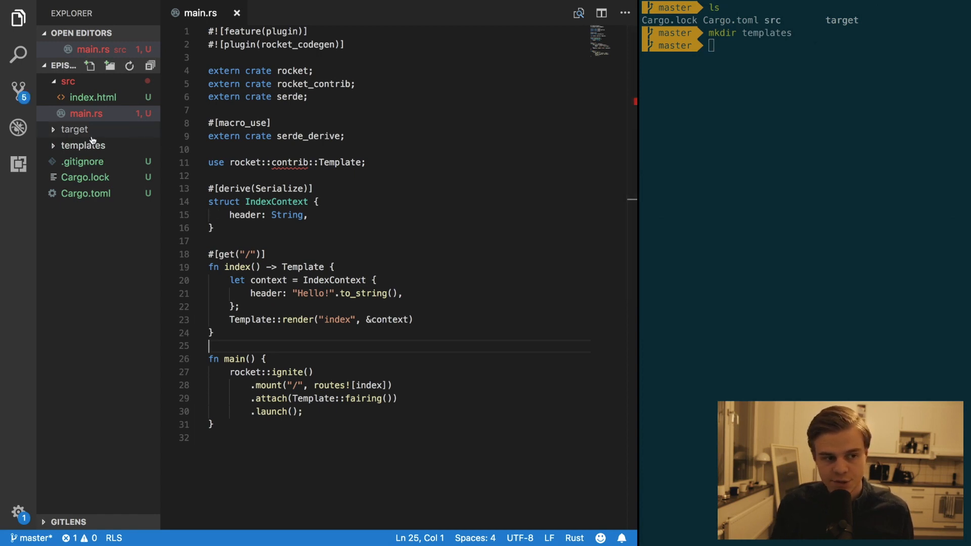
- Create templates/index.html.tera with an HTML page showing <h1>{{ header }}</h1>
type("index.html.te")
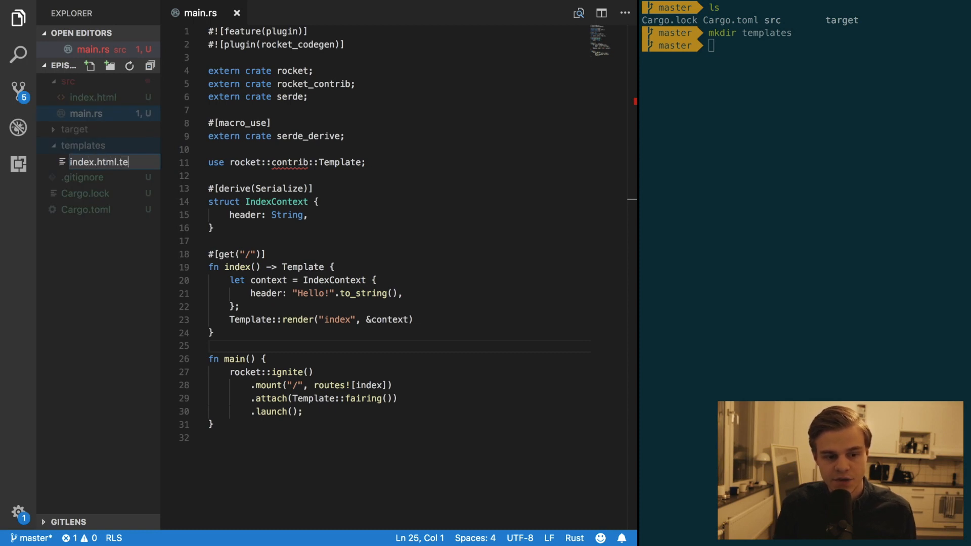
key("Enter")
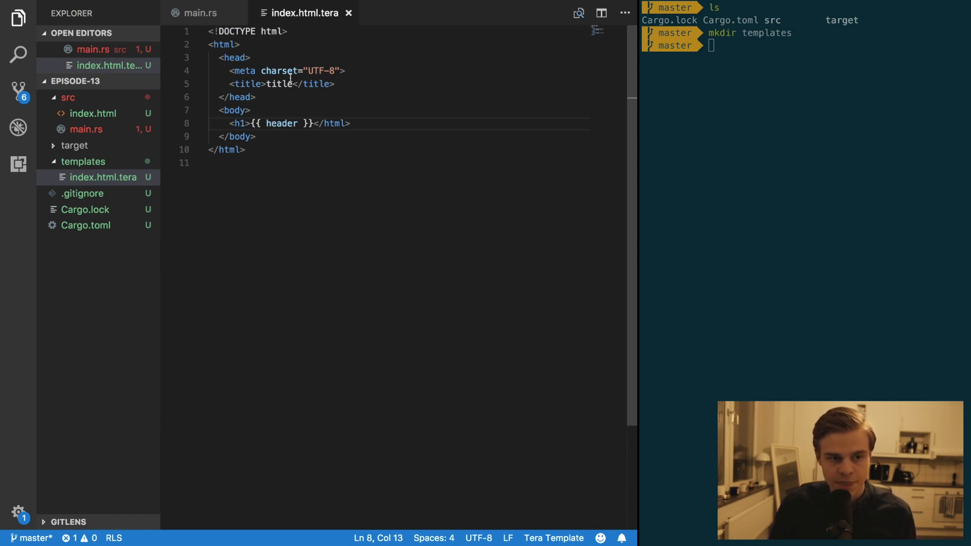
left_click(199, 12)
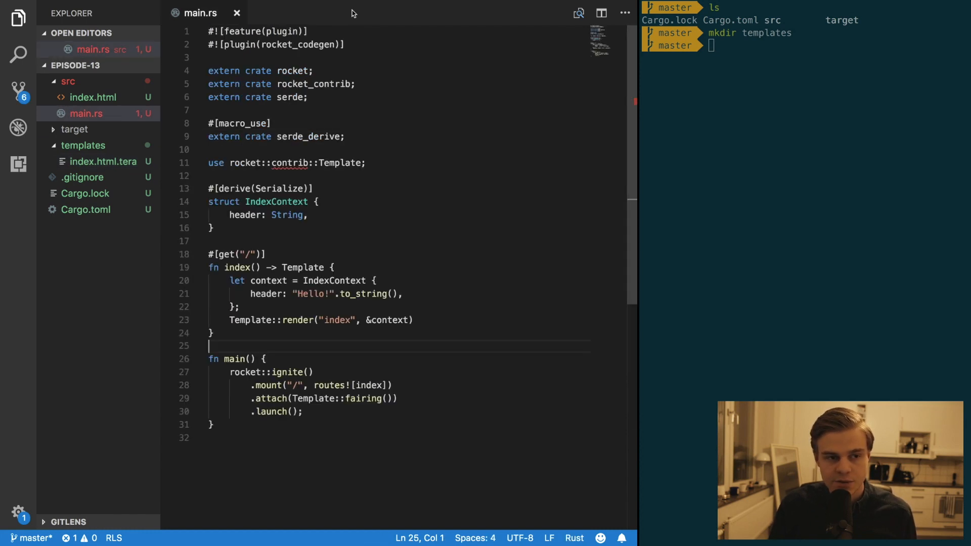
- Clear the terminal and rebuild the Rocket server with cargo run
type("clear")
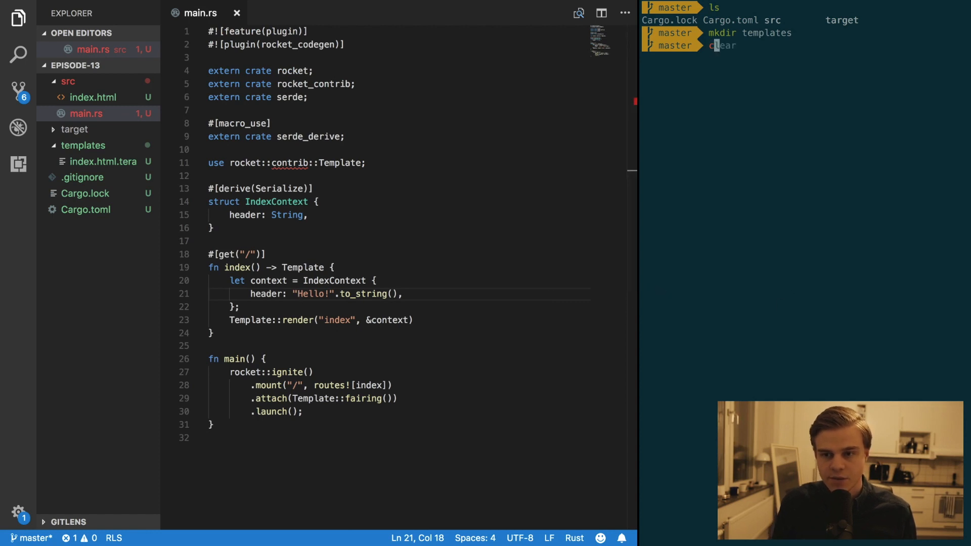
type("cargo run")
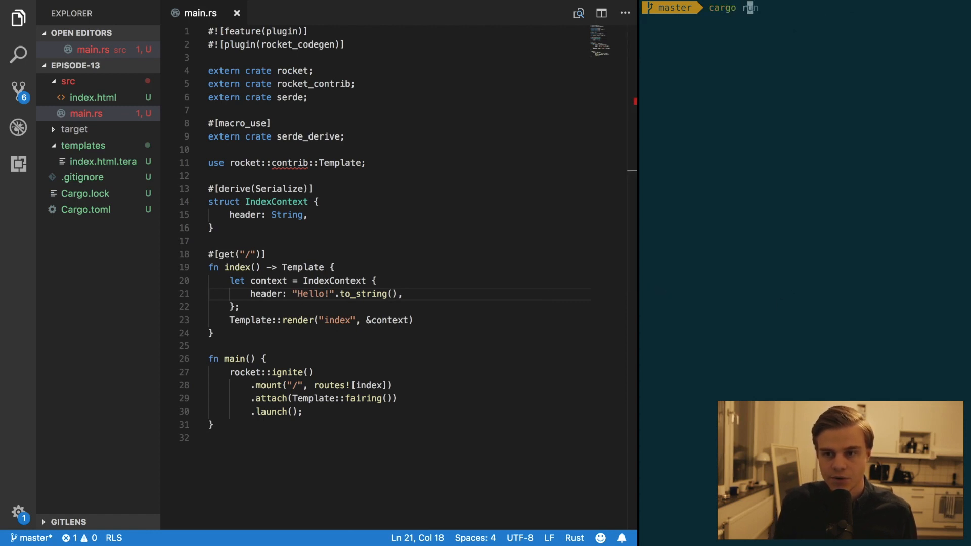
key("Enter")
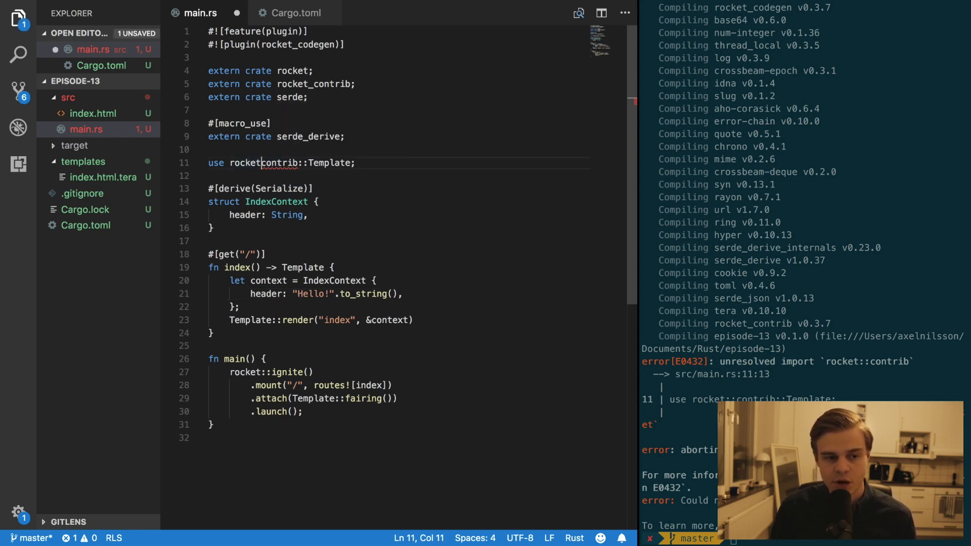
- Fix the import to rocket_contrib::Template and start changing the header to YouTube
type("_")
left_click(400, 293)
type(", Y")
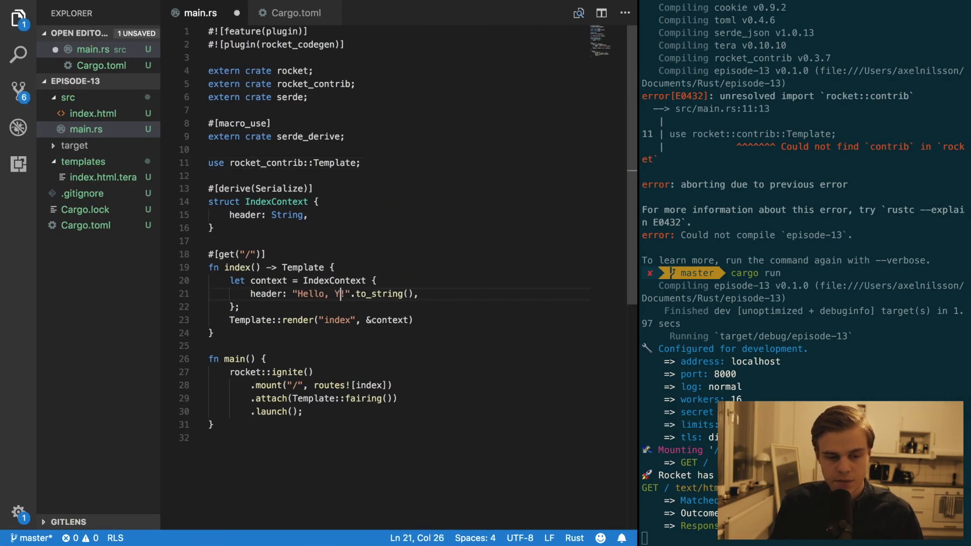
type("ouTubw")
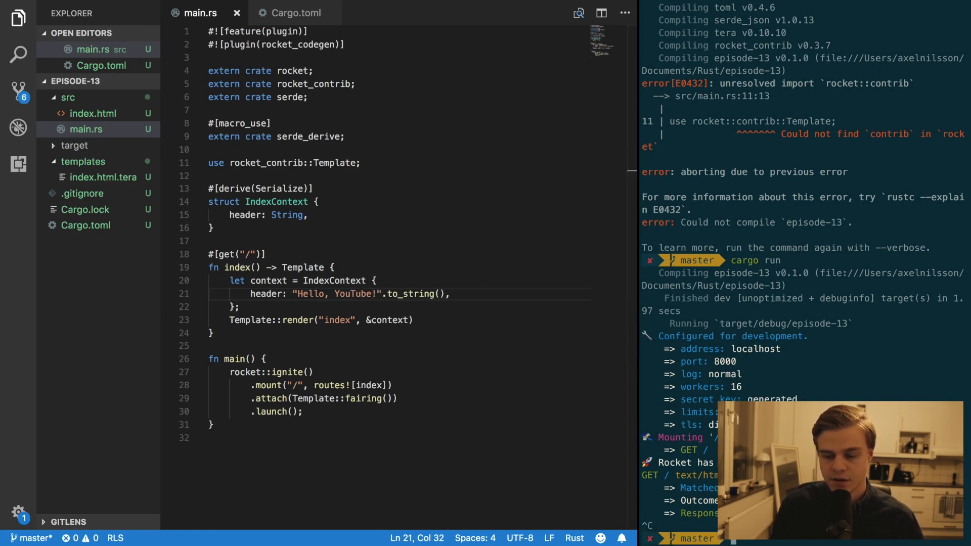
scroll("down", 3)
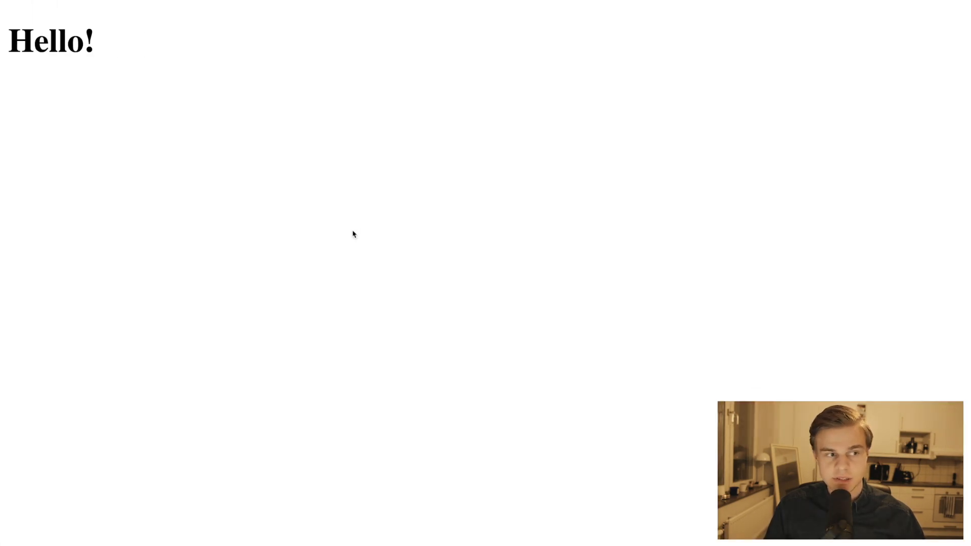
- Complete the header string as "Hello, YouTube!" for the refreshed page
type(", YouTube")
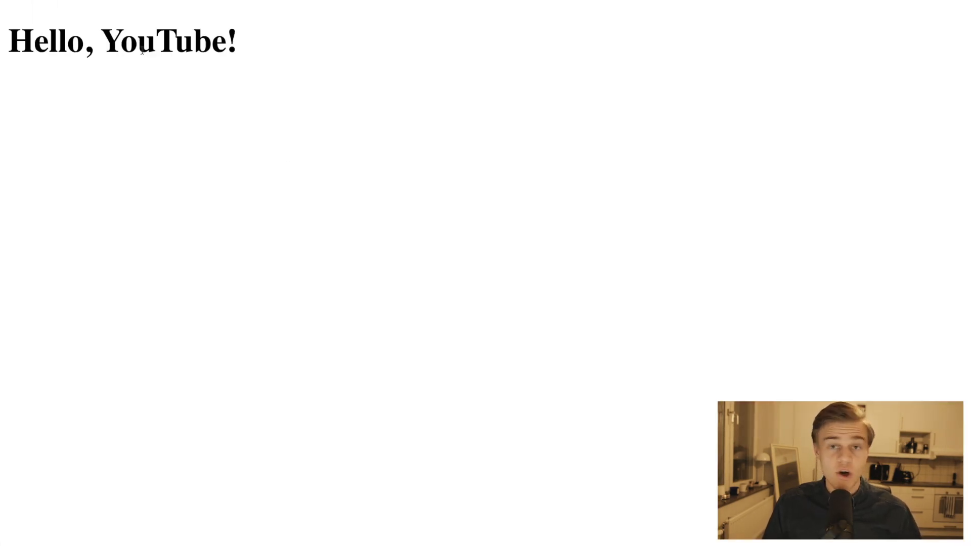